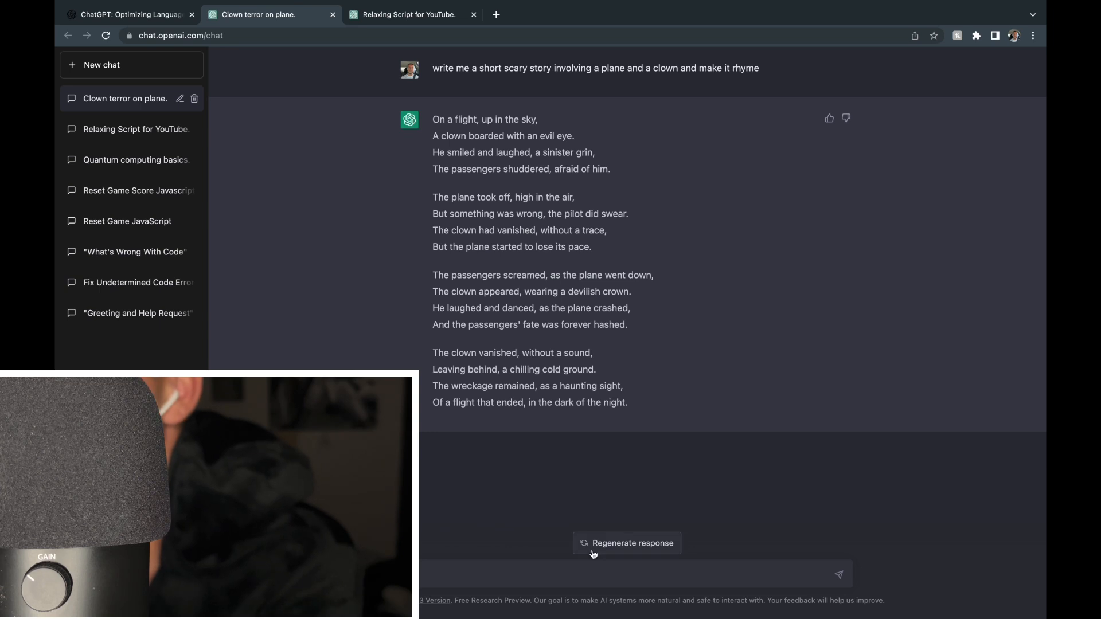
- Start a new chat and type 'write a short scary story' into the message box
left_click(102, 65)
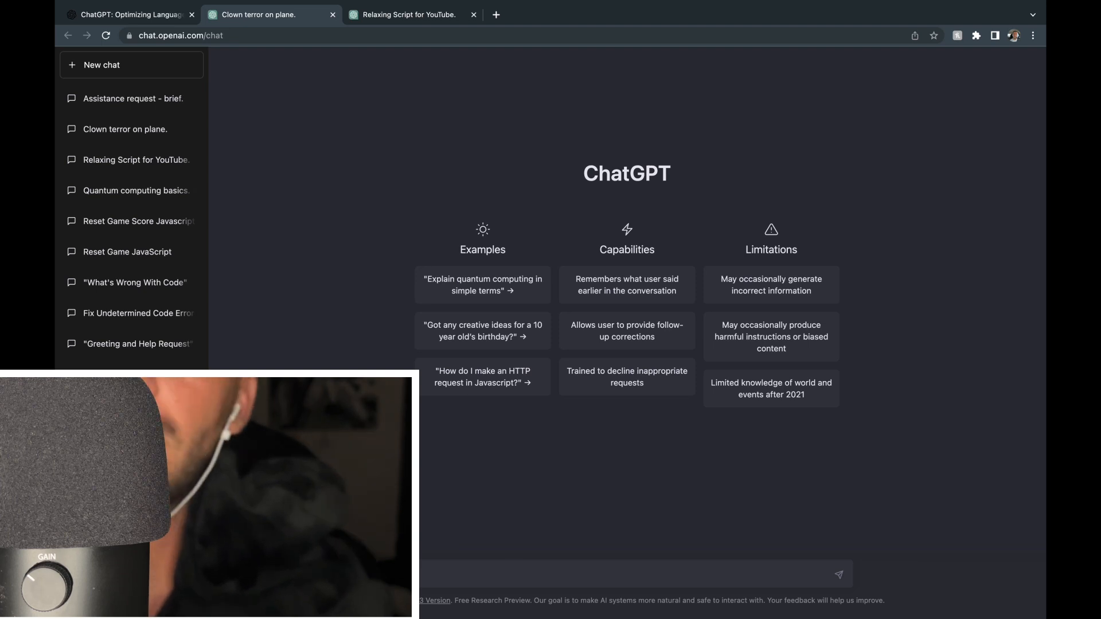
type("write a")
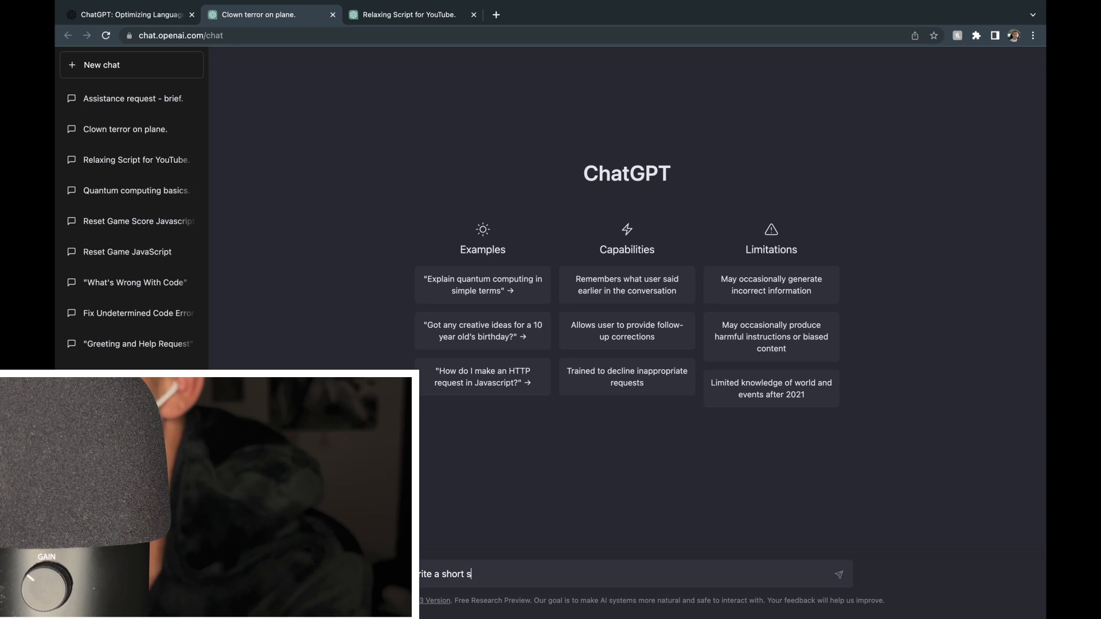
type("carry st")
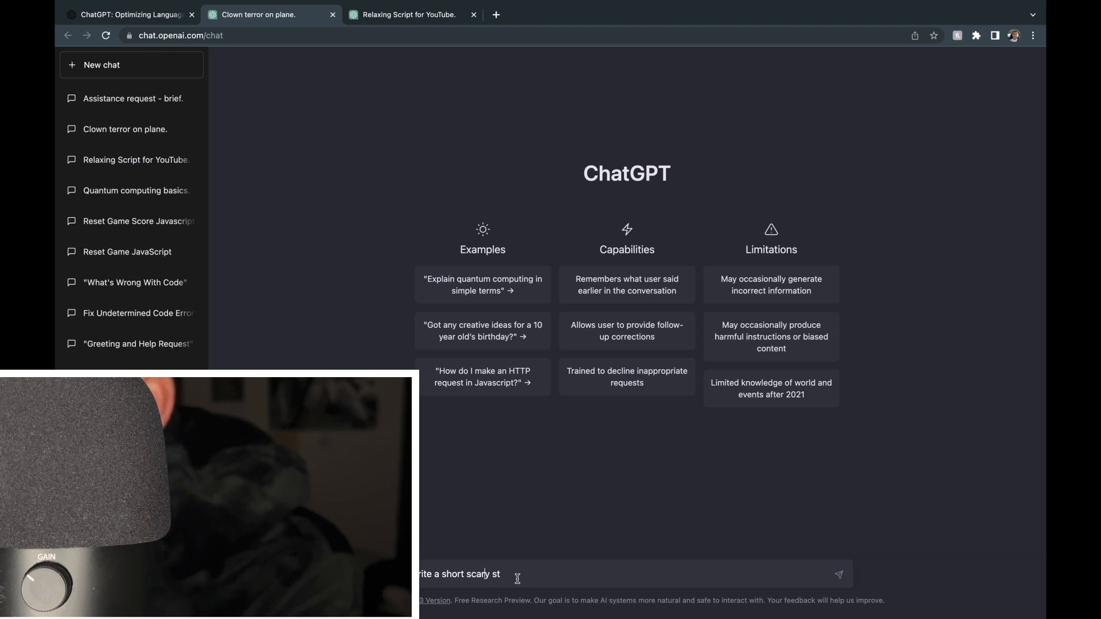
type("ory")
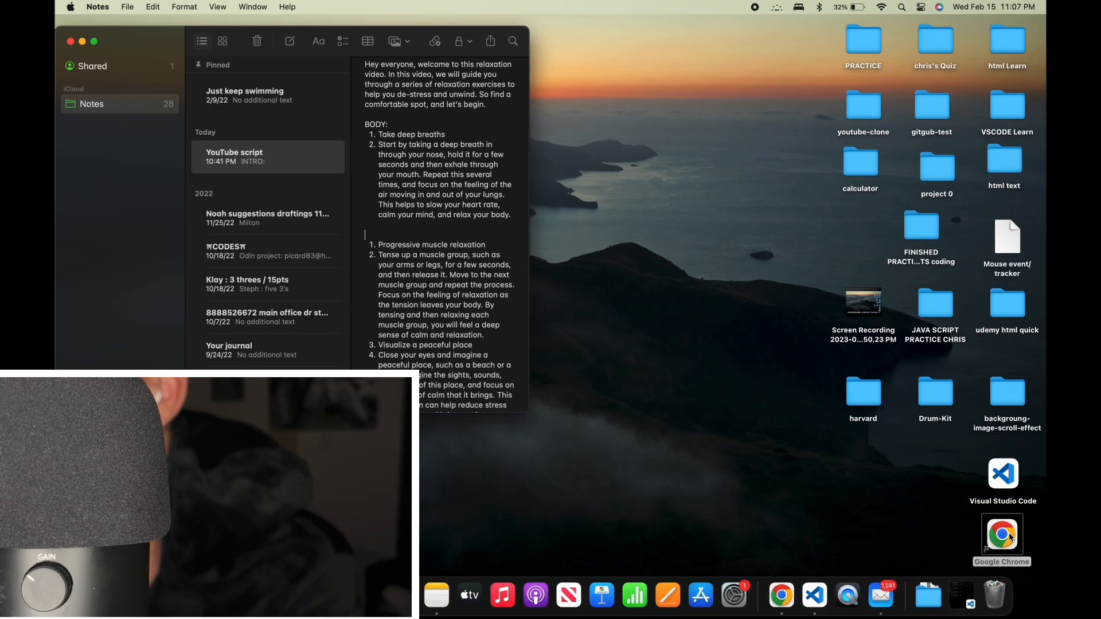
left_click(1002, 535)
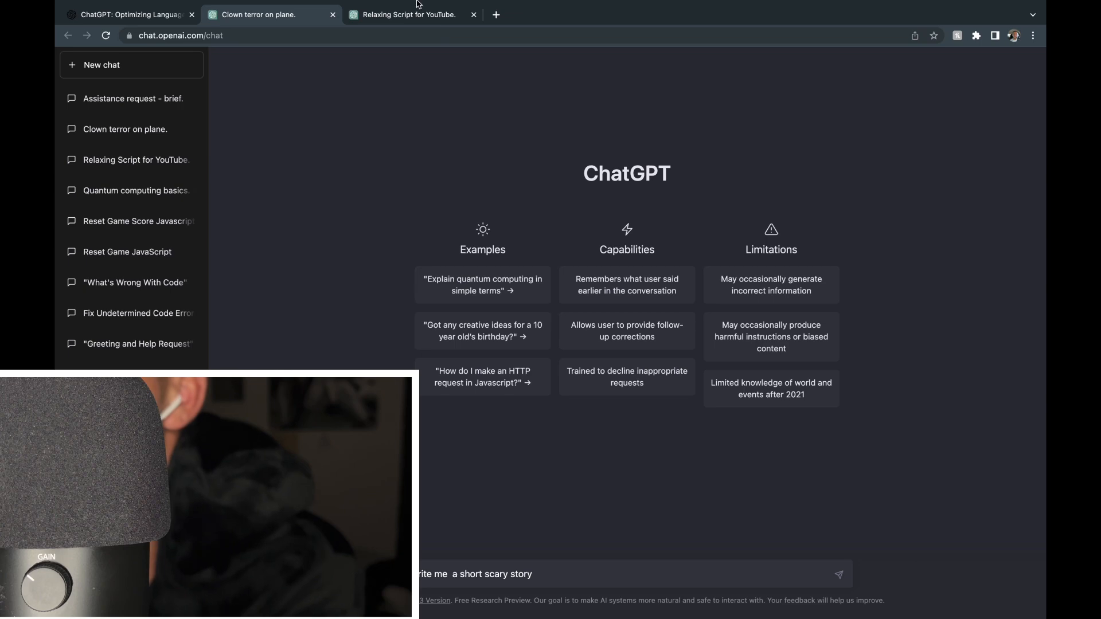
left_click(407, 14)
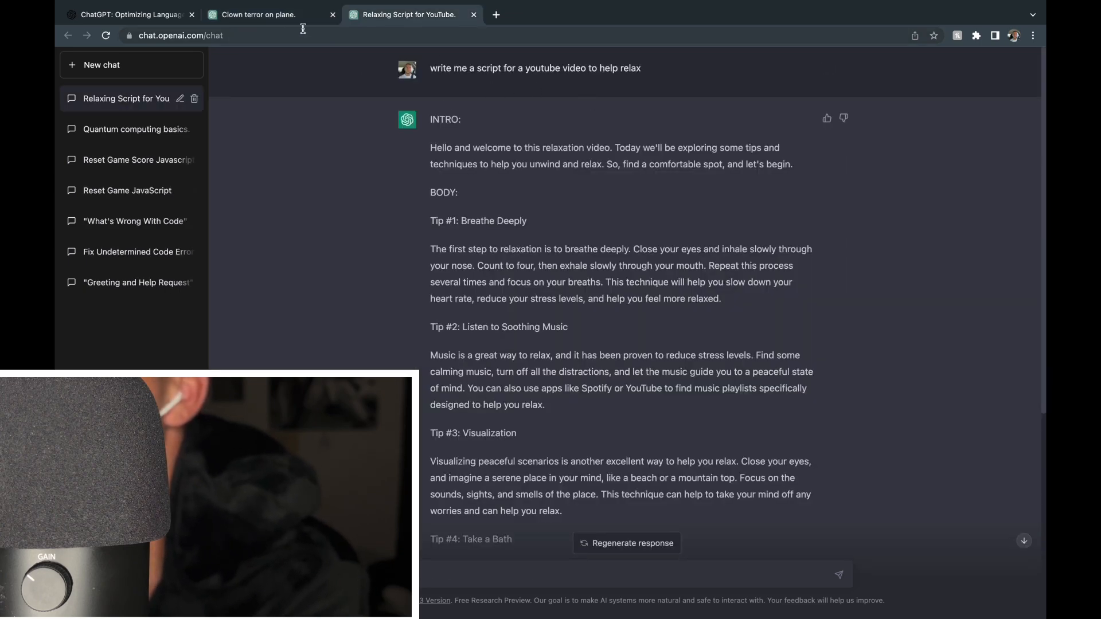
left_click(270, 14)
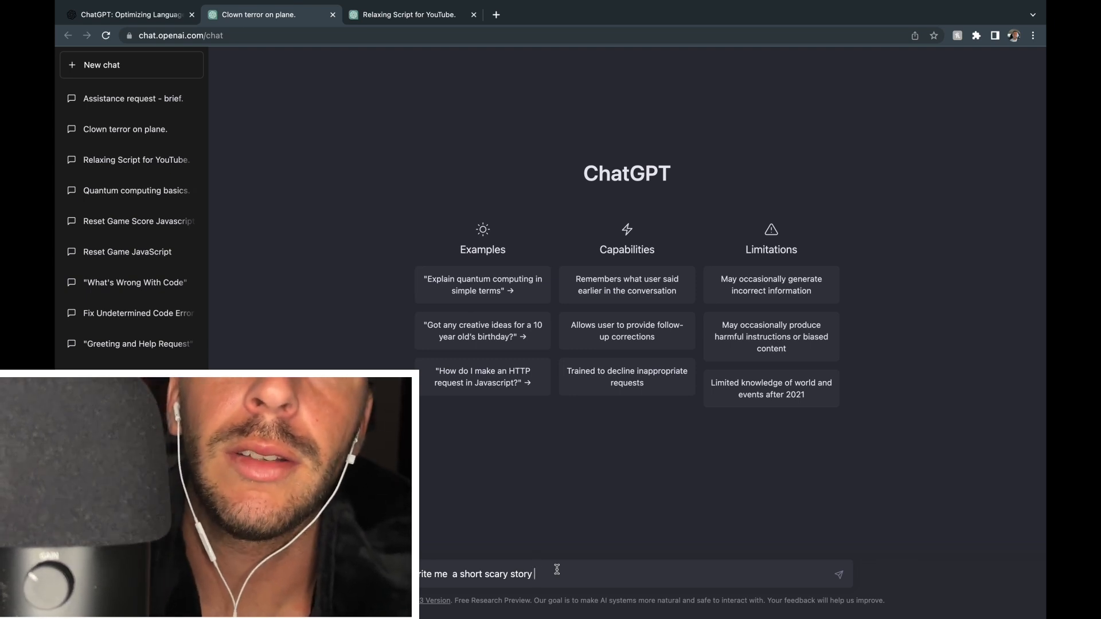
- Send the scary story request and get back 'Scary Night Ride' about a stormy drive
left_click(838, 574)
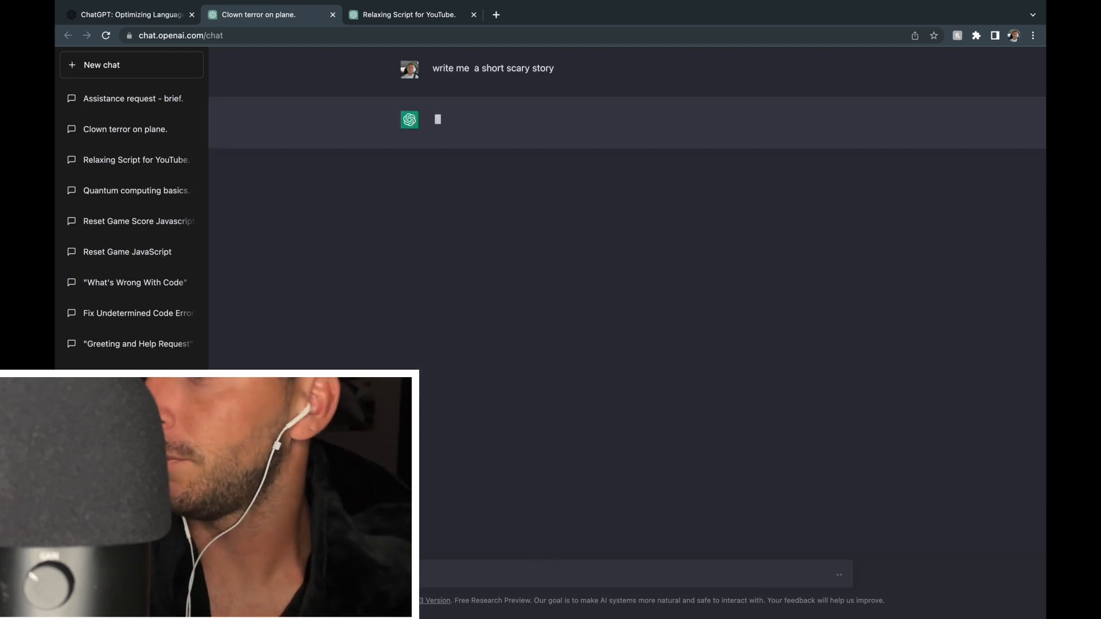
left_click(102, 65)
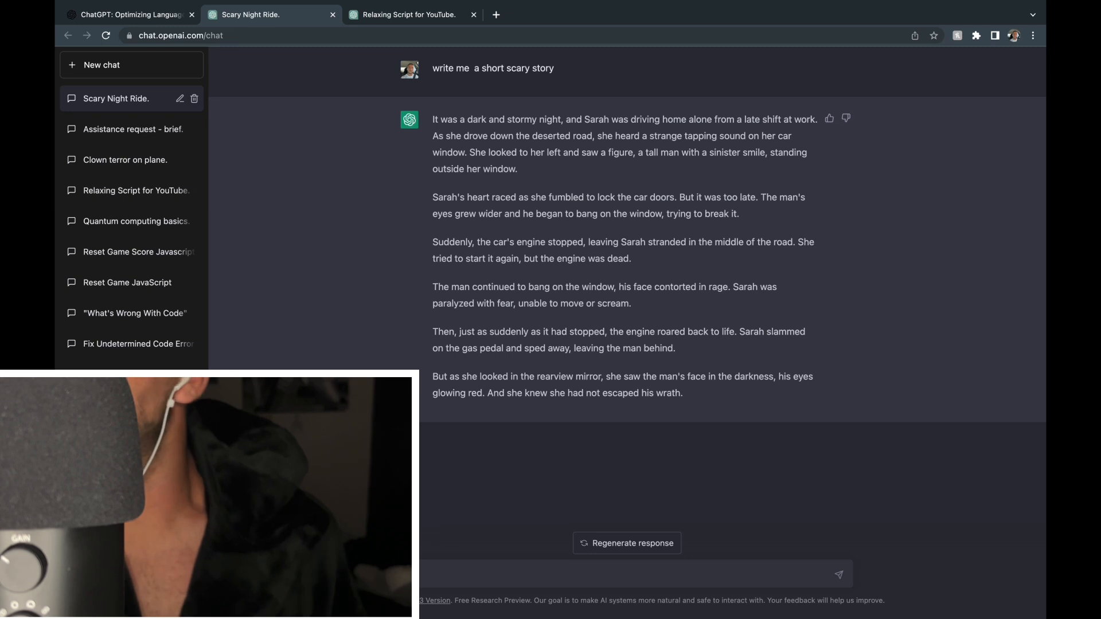
- Edit the sent prompt to add 'involving squirrels', correcting the spelling from suggestions
left_click(493, 68)
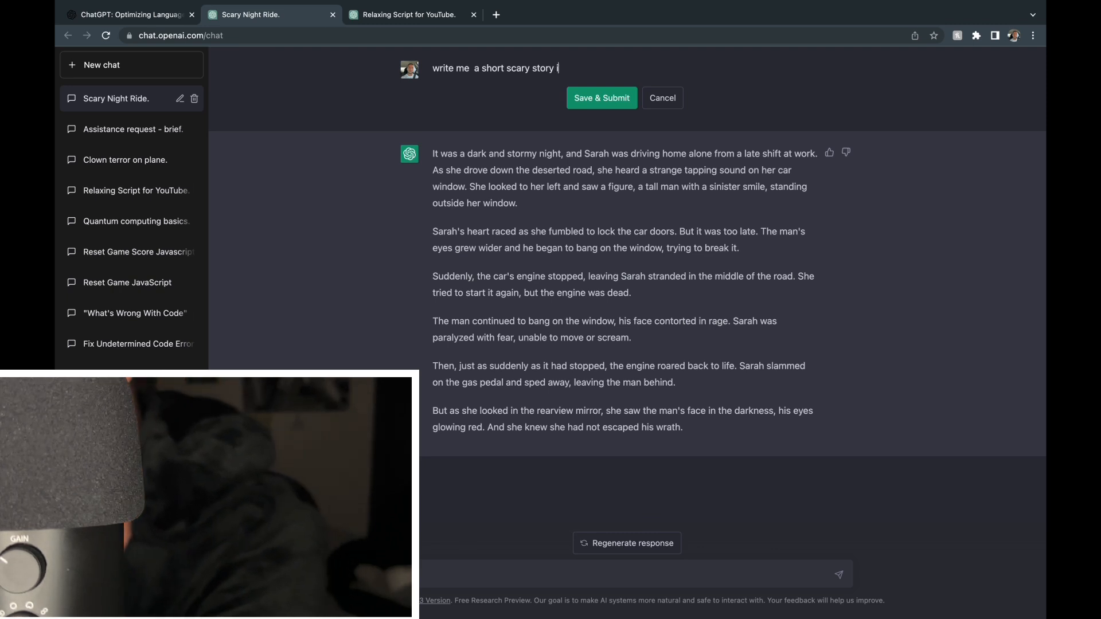
type("involving")
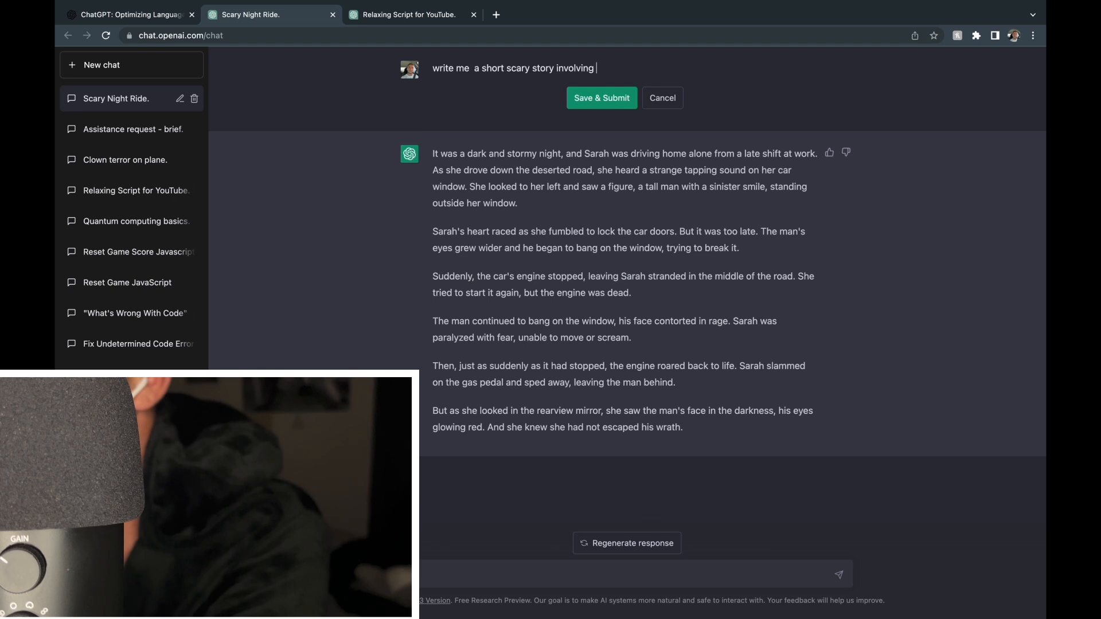
type("squirelles")
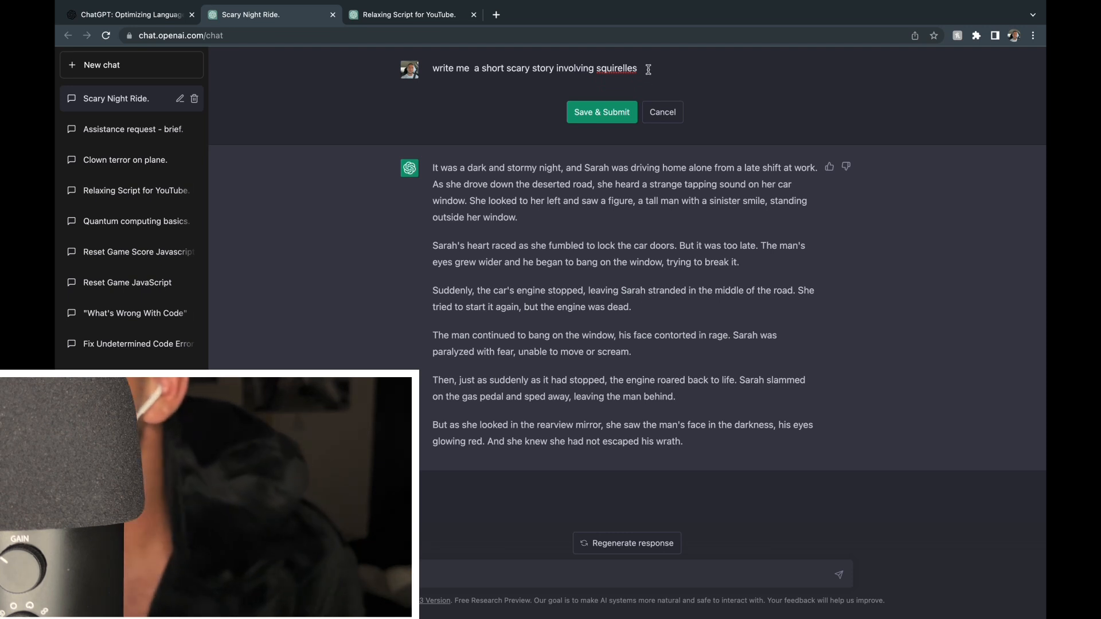
key("Backspace")
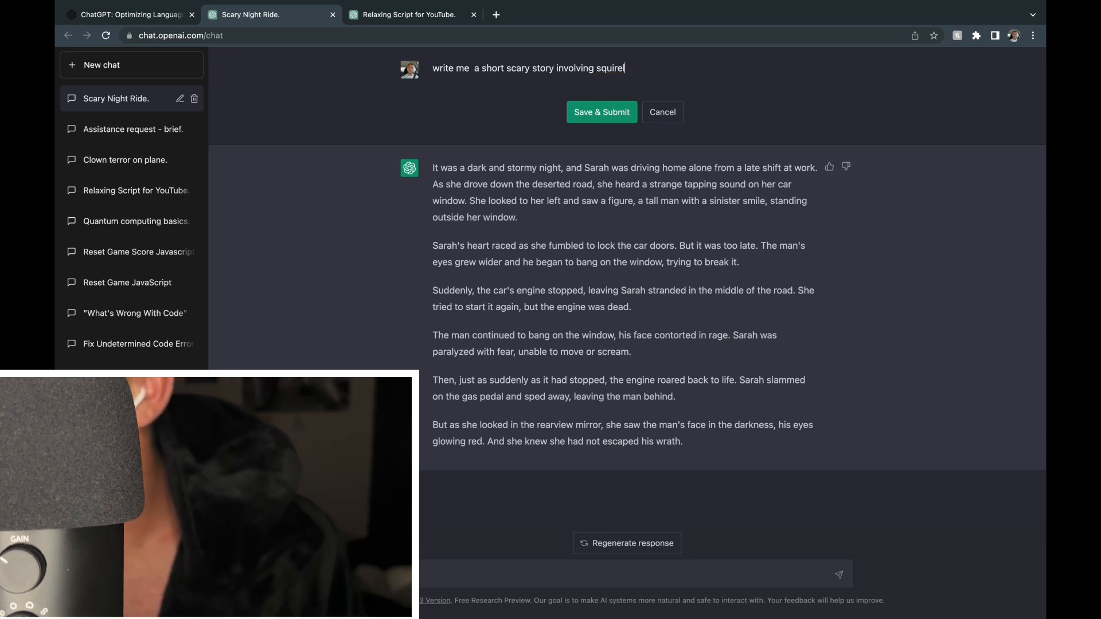
type("s")
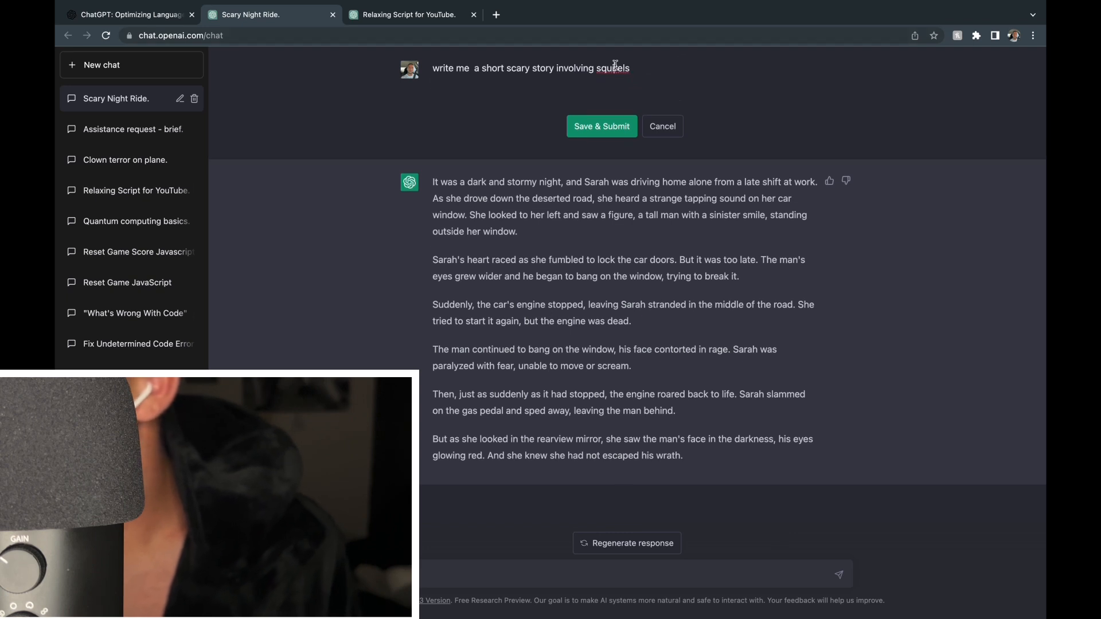
right_click(614, 68)
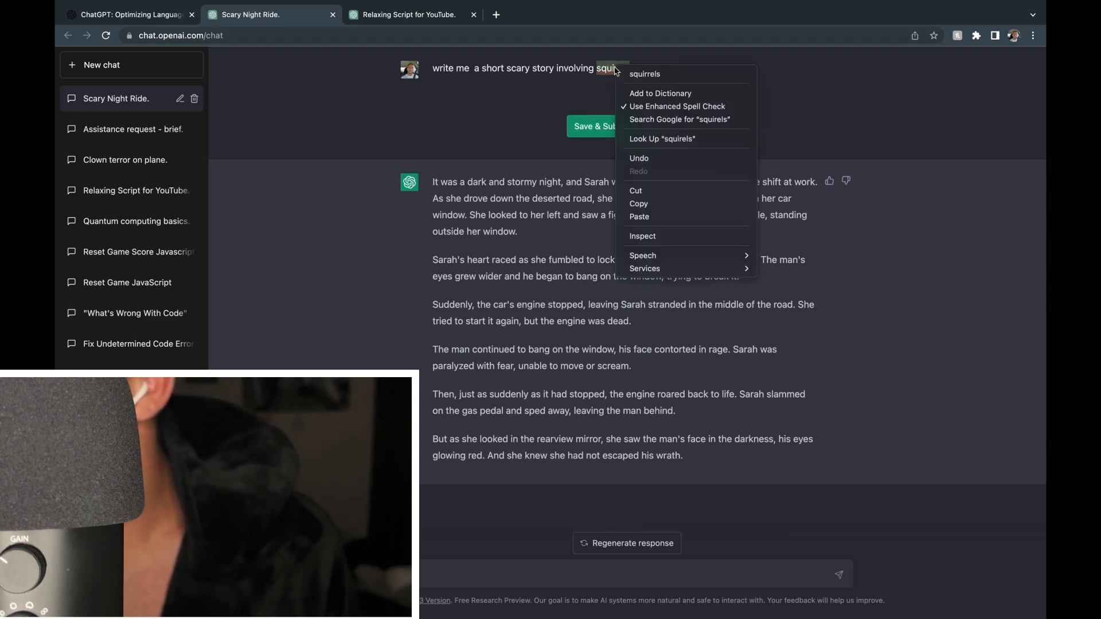
left_click(644, 74)
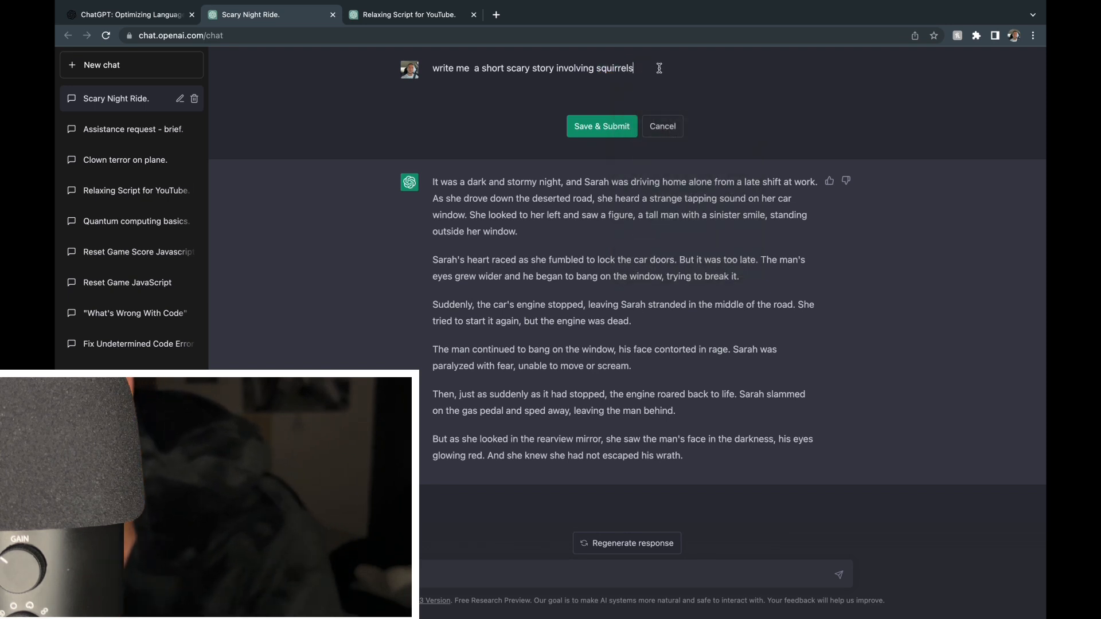
- Save and resubmit the squirrels prompt, yielding a red-eyed squirrels burial-ground story
left_click(601, 126)
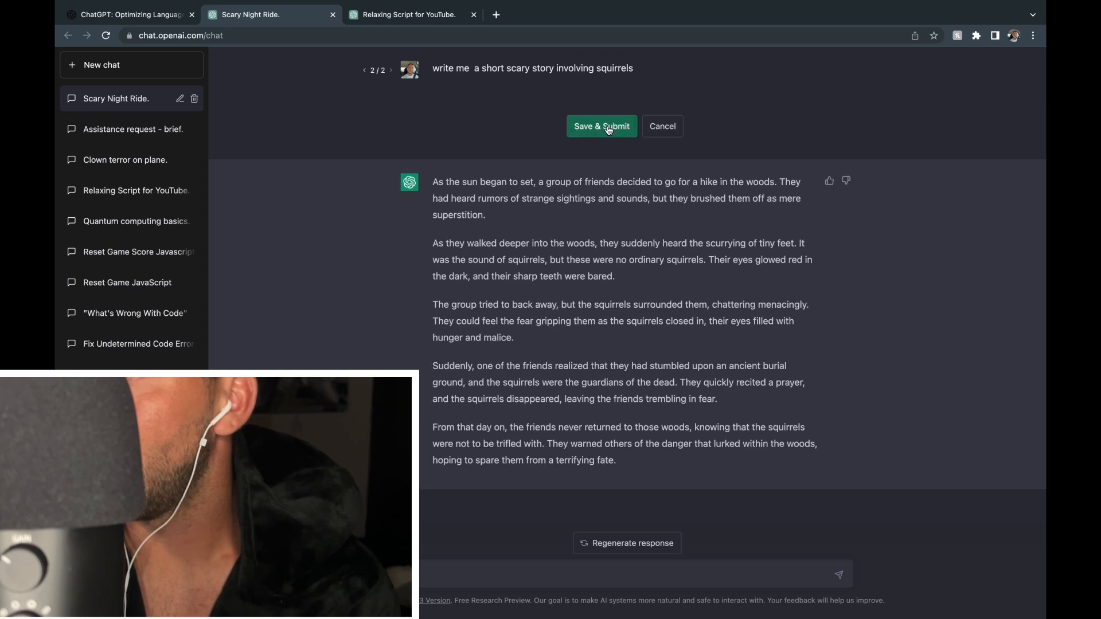
- Regenerate the squirrels story, then change the prompt ending to 'an empty mall'
left_click(601, 126)
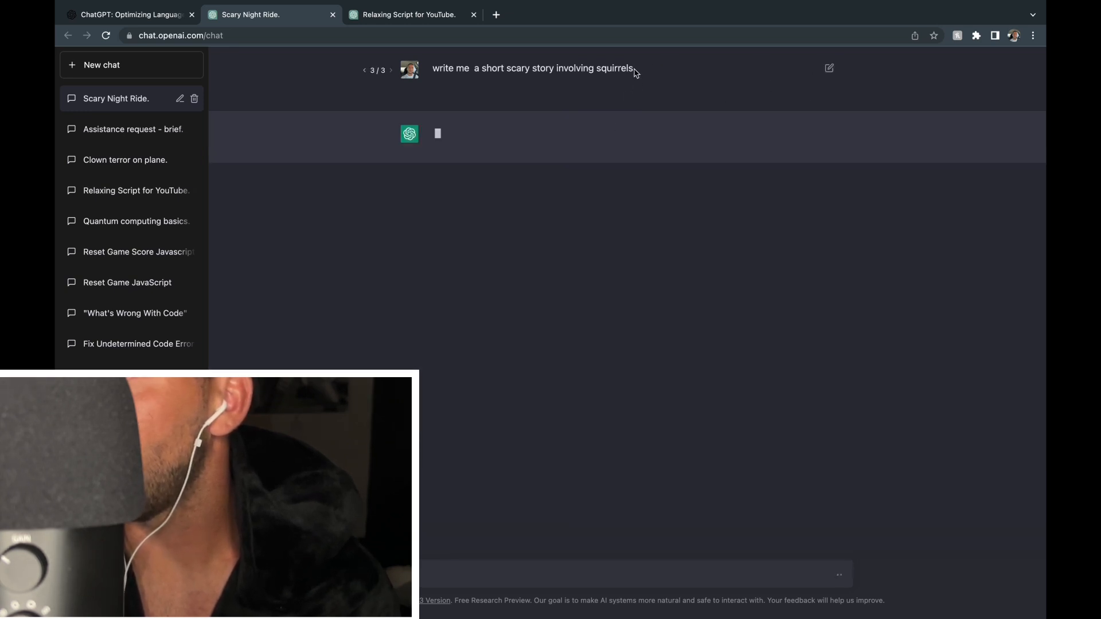
left_click(829, 68)
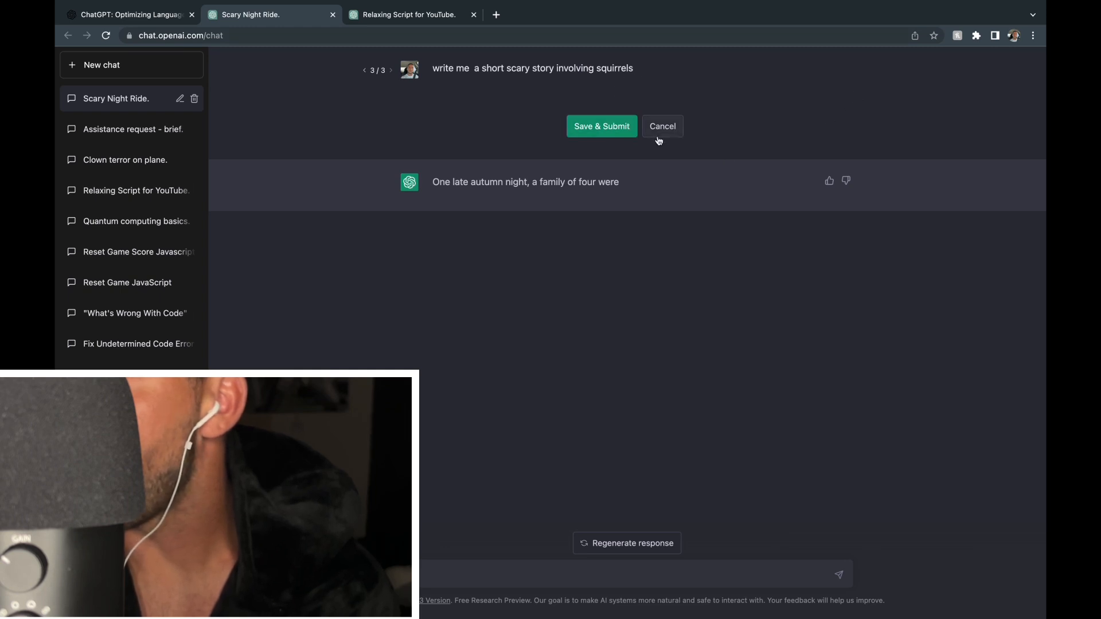
key("Backspace")
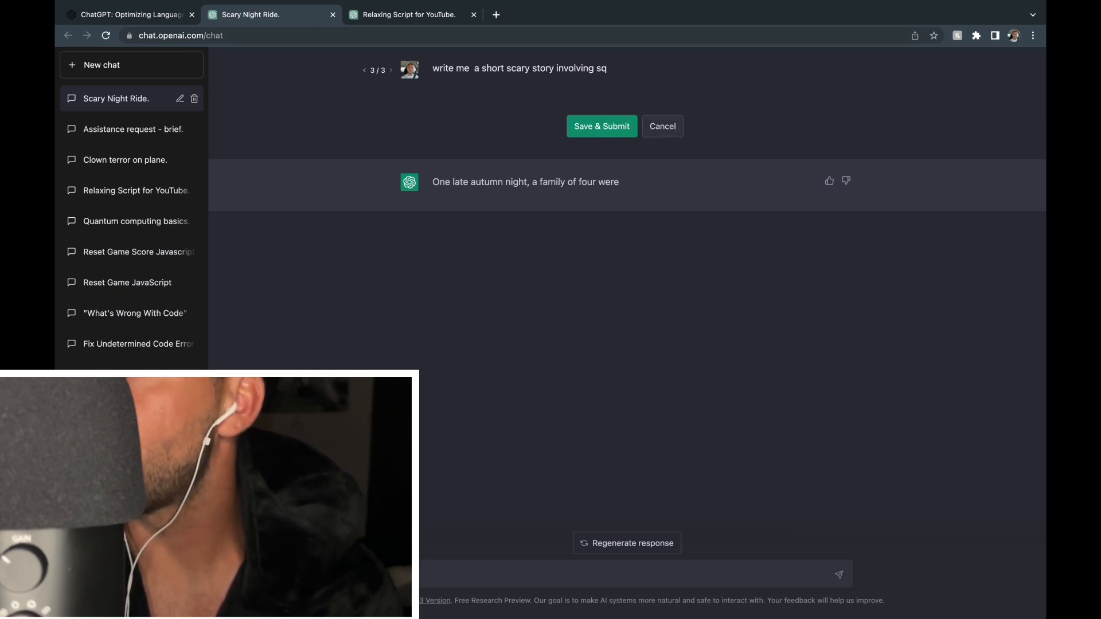
key("Backspace")
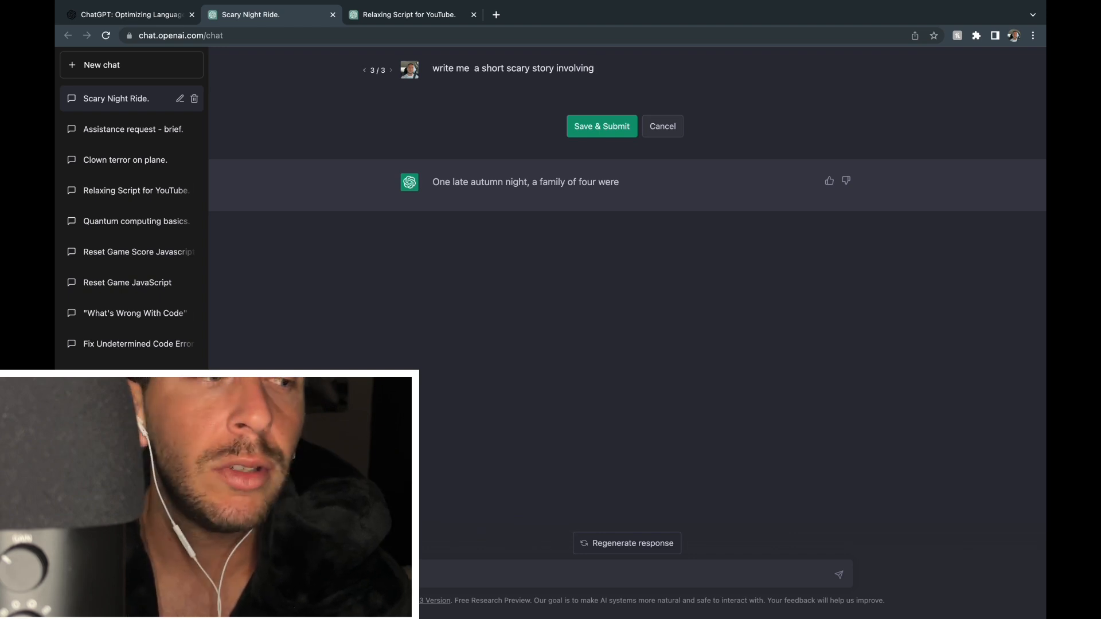
type("e")
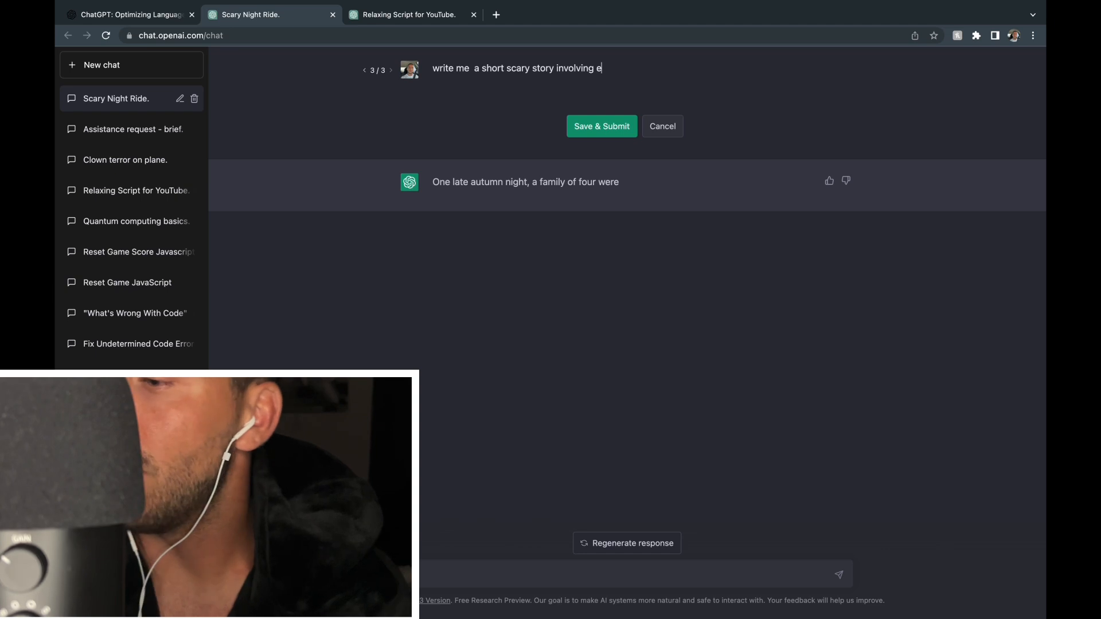
type("an")
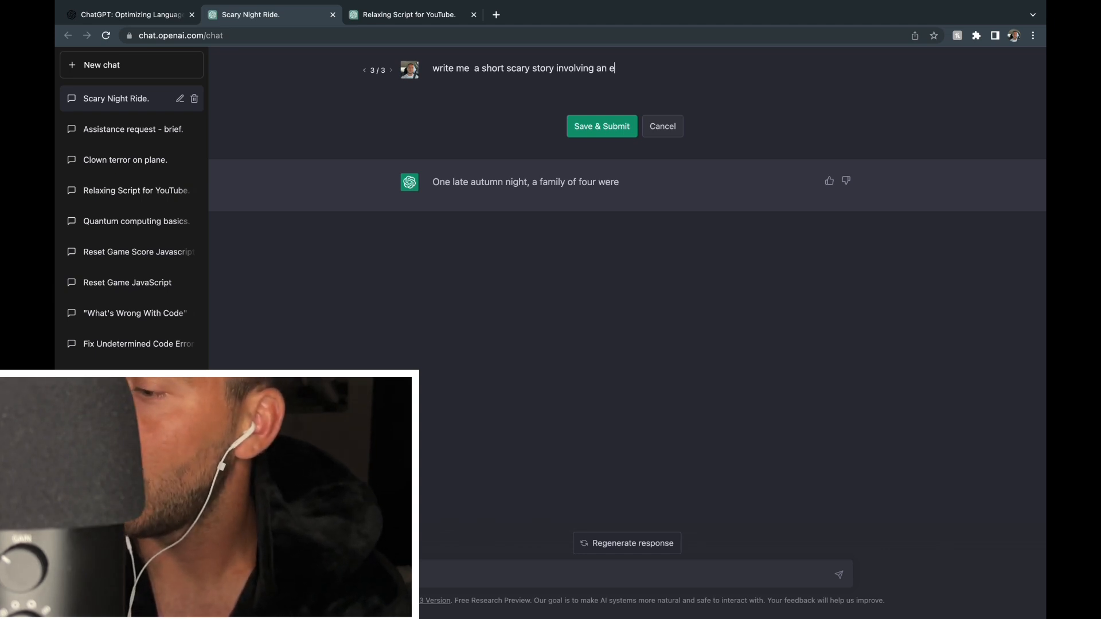
type("mpty")
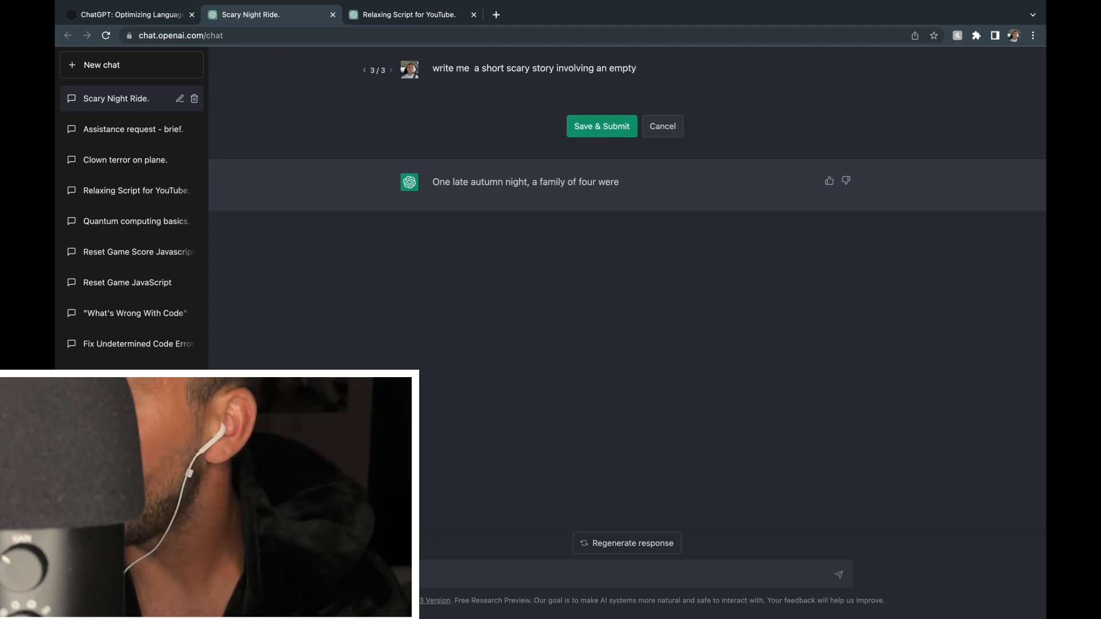
type("mall")
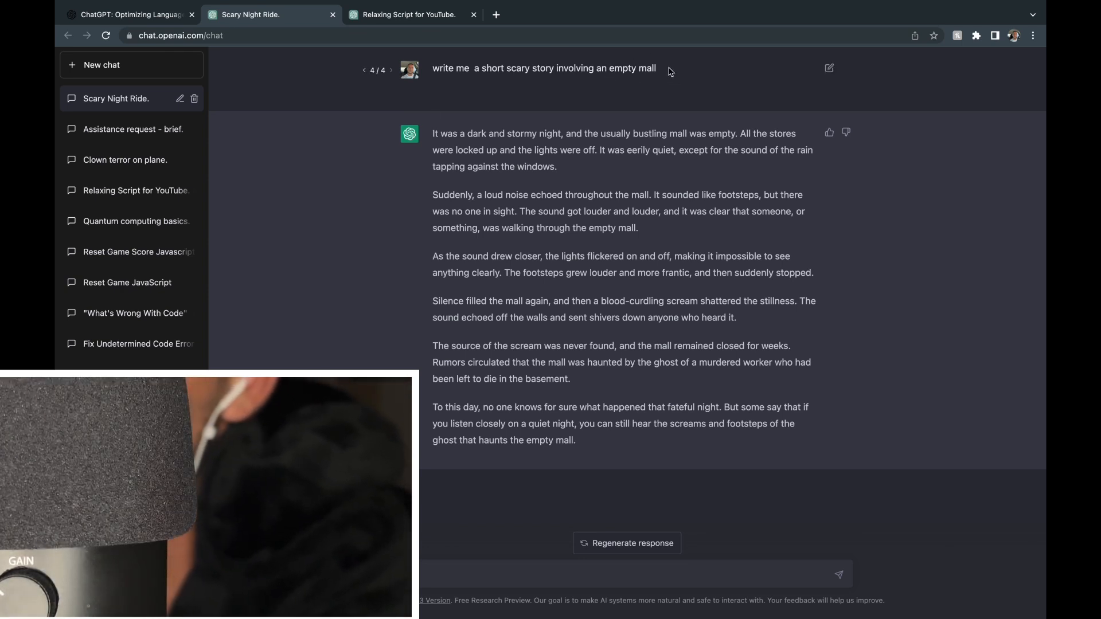
- Extend the mall prompt with friends vanishing one by one at 3am on Christmas in a snowstorm, and submit
left_click(828, 68)
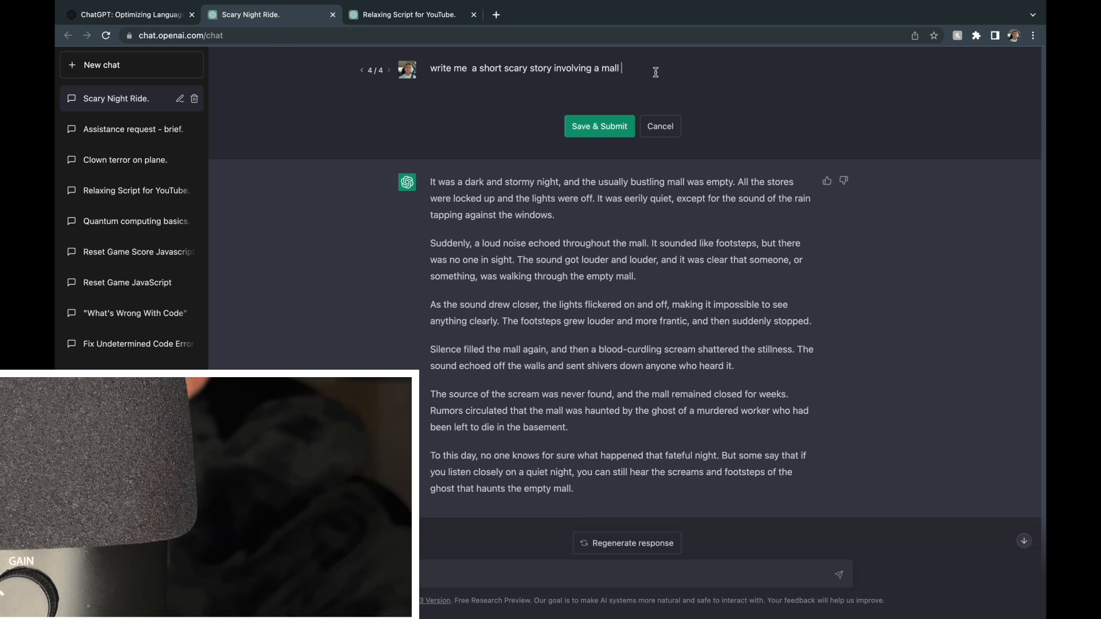
type("passed working hours")
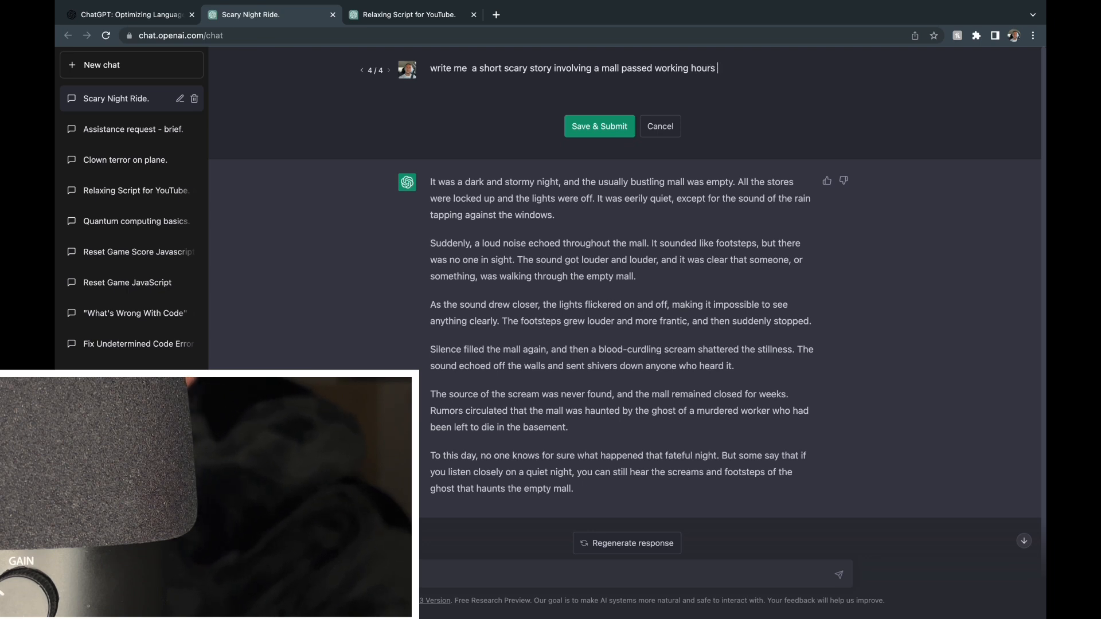
type("with a group o")
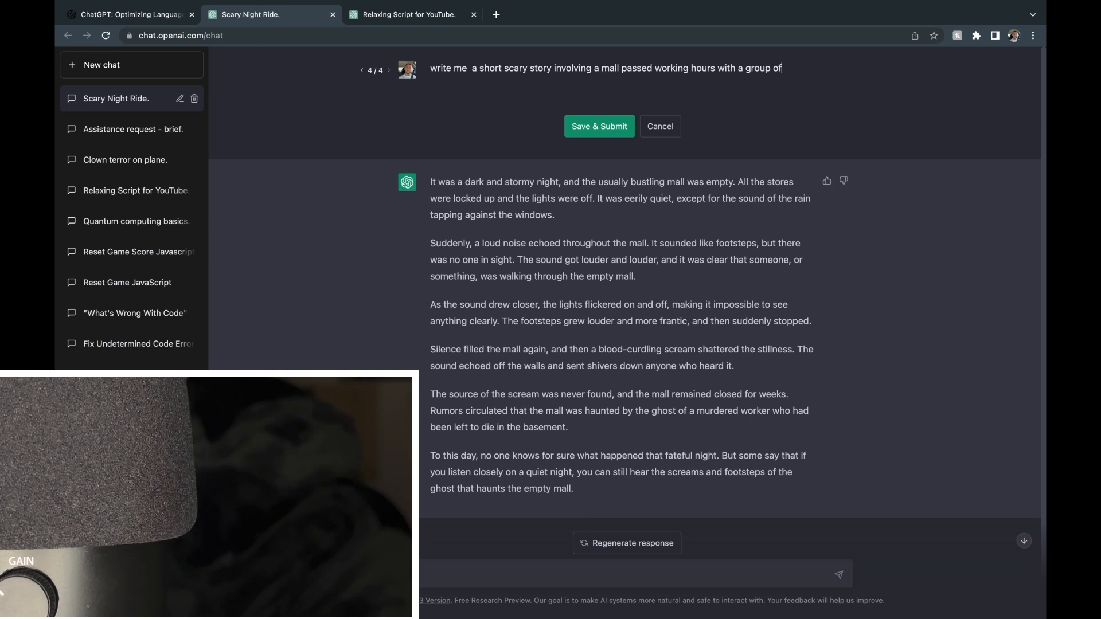
type("friends")
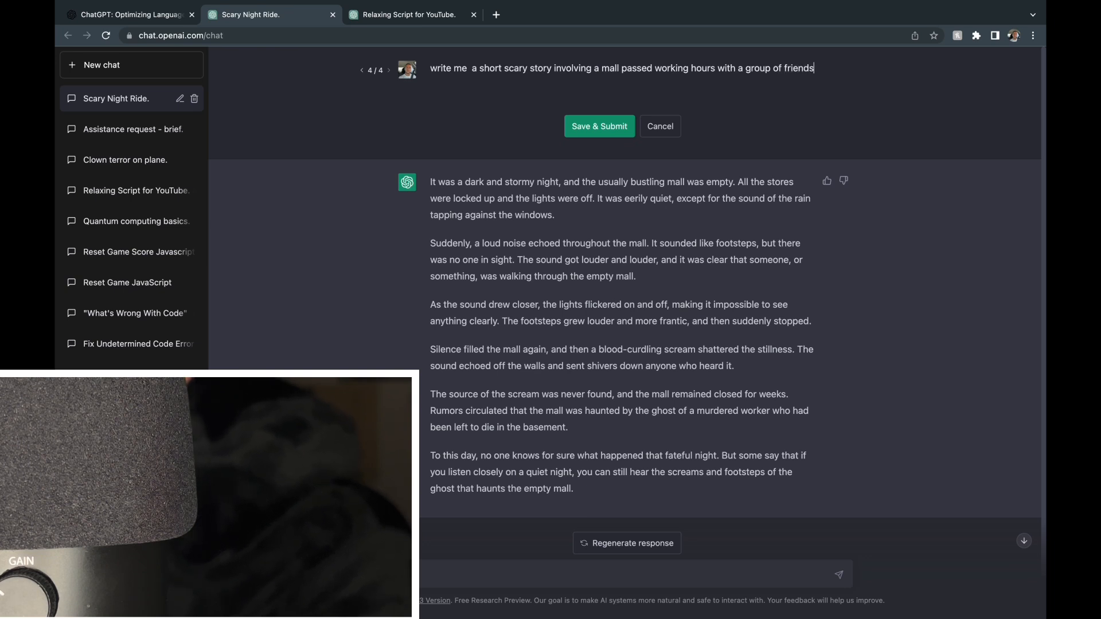
type("that go miss")
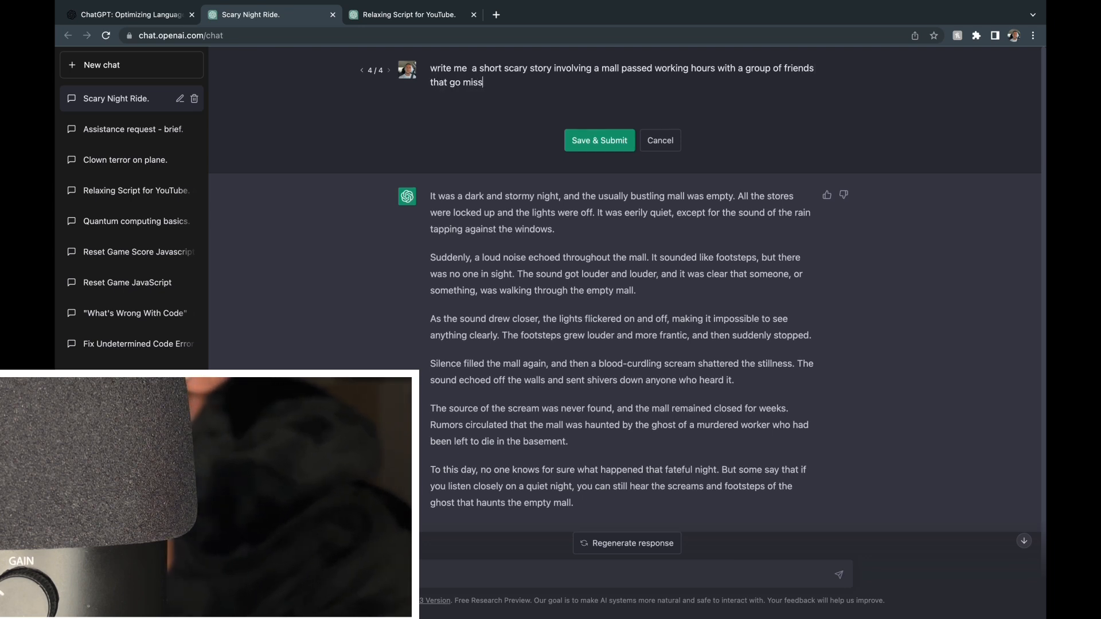
type("ing one by")
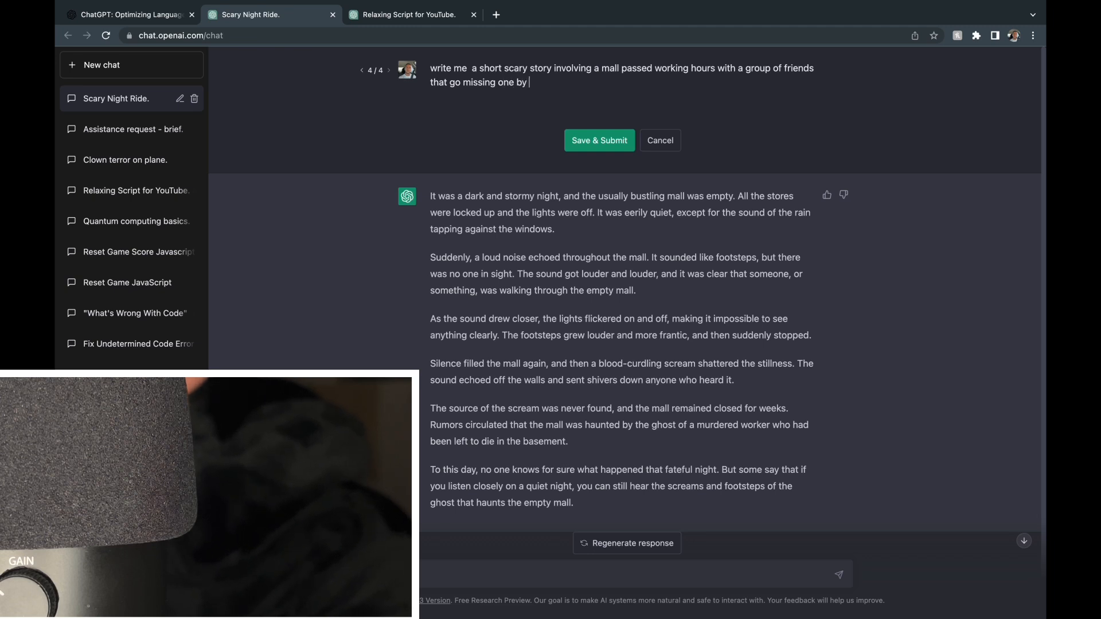
type("one")
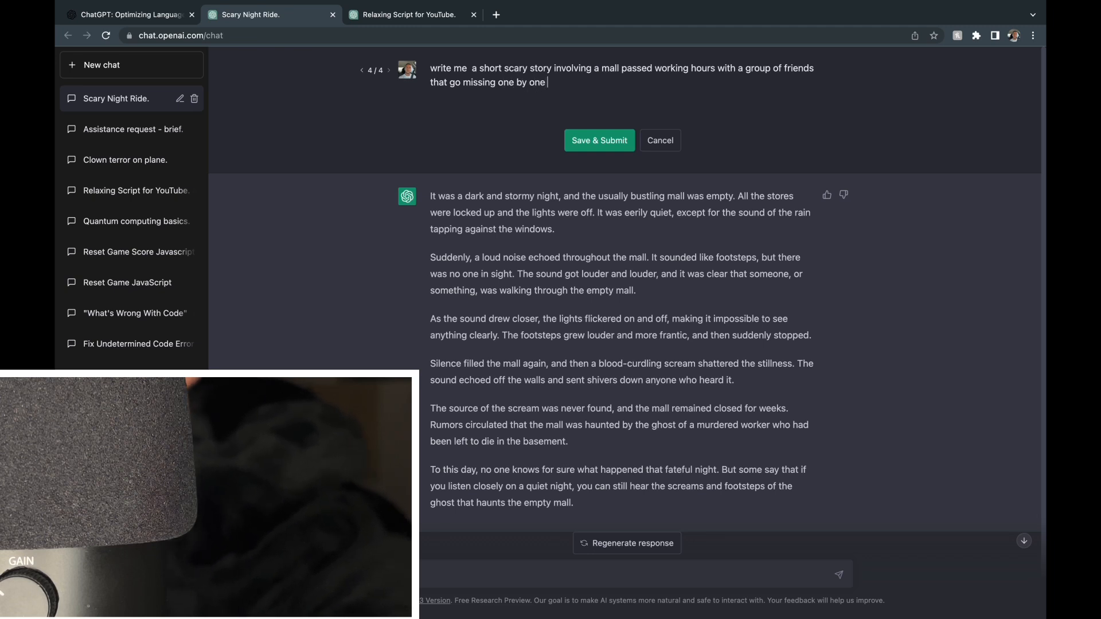
type("at 3 a")
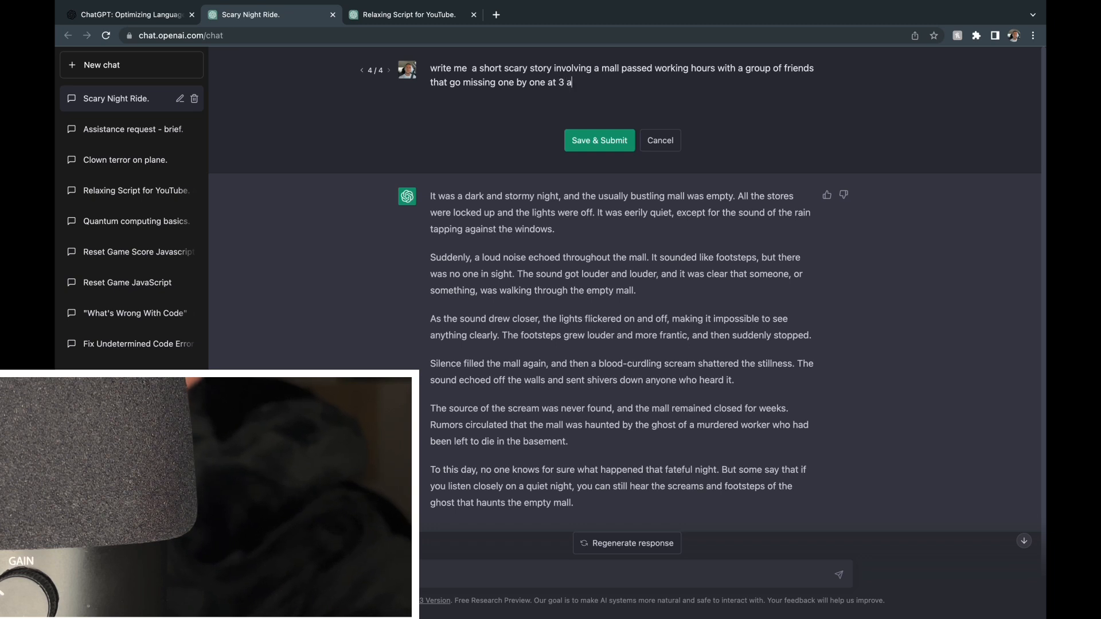
key("Backspace")
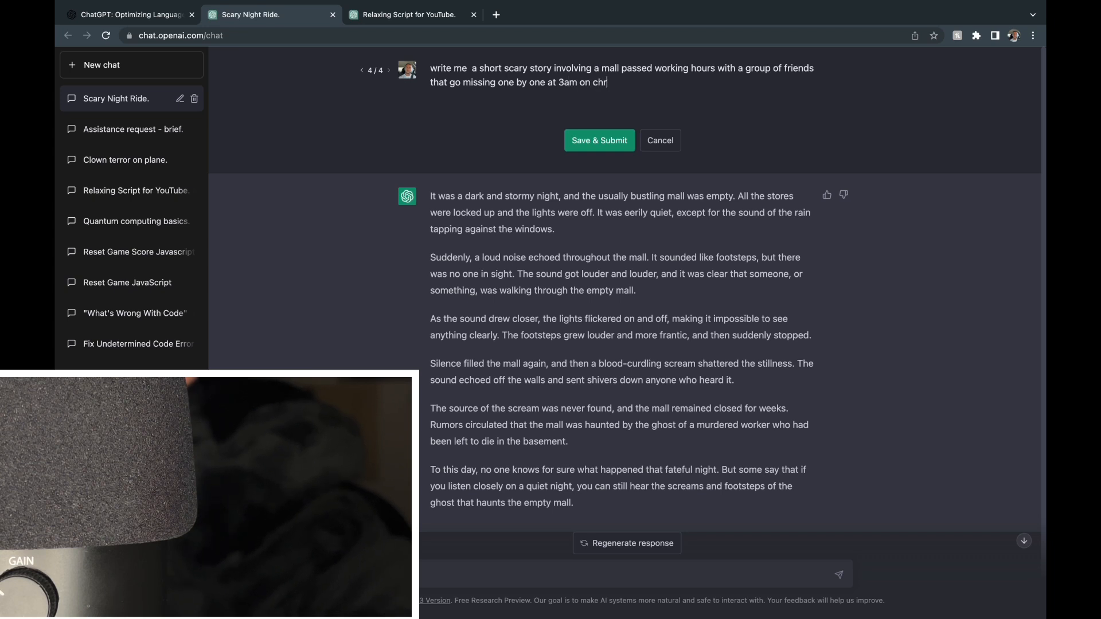
type("itmas during a")
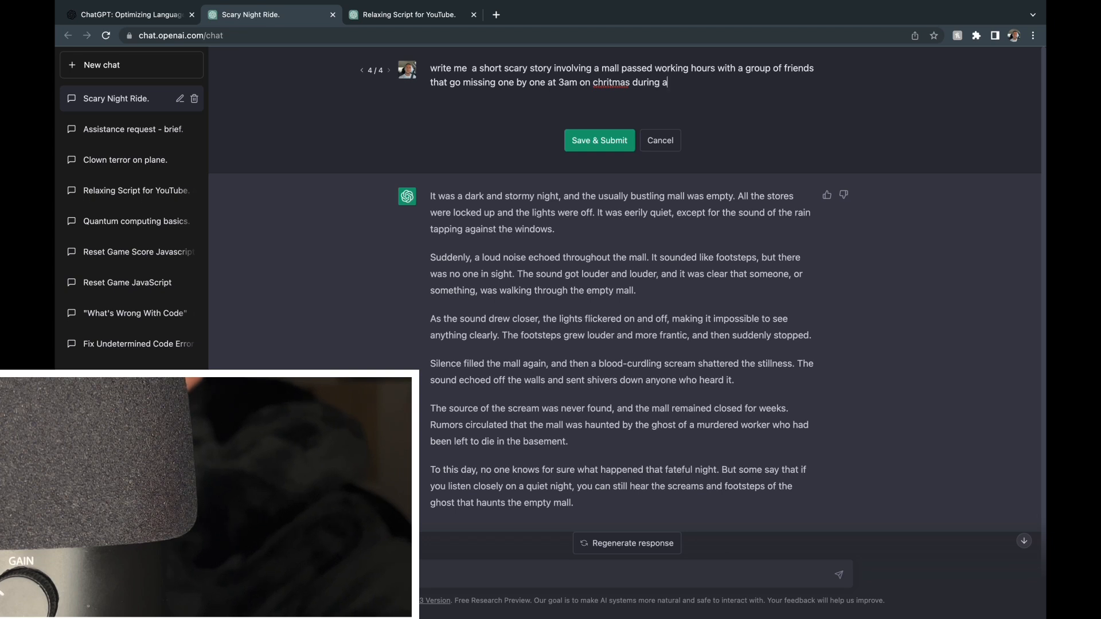
type("snow st")
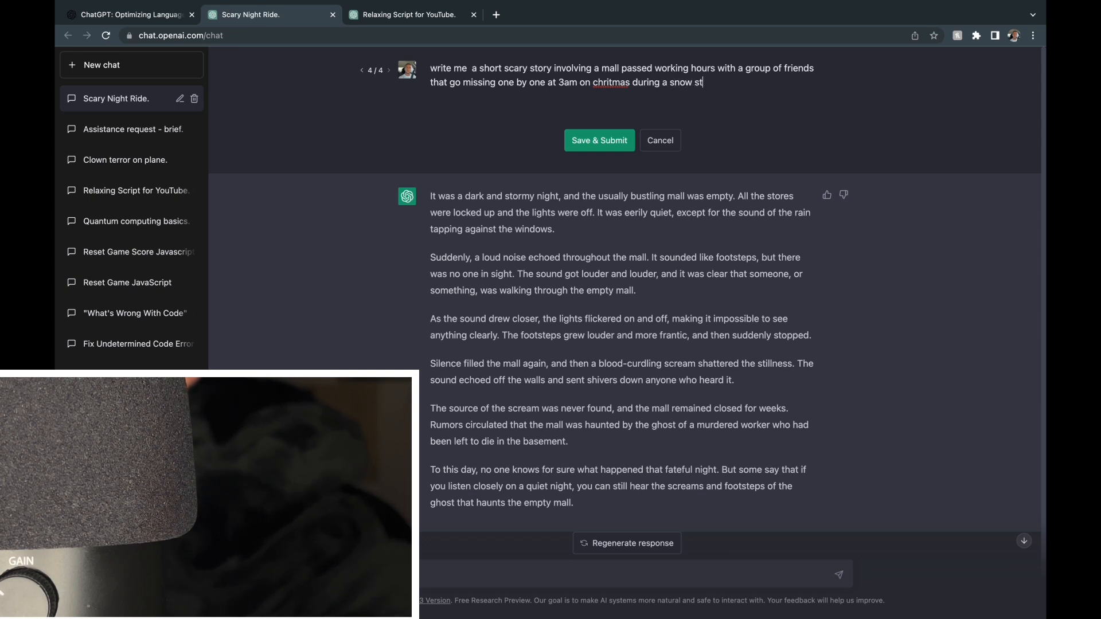
type("orm")
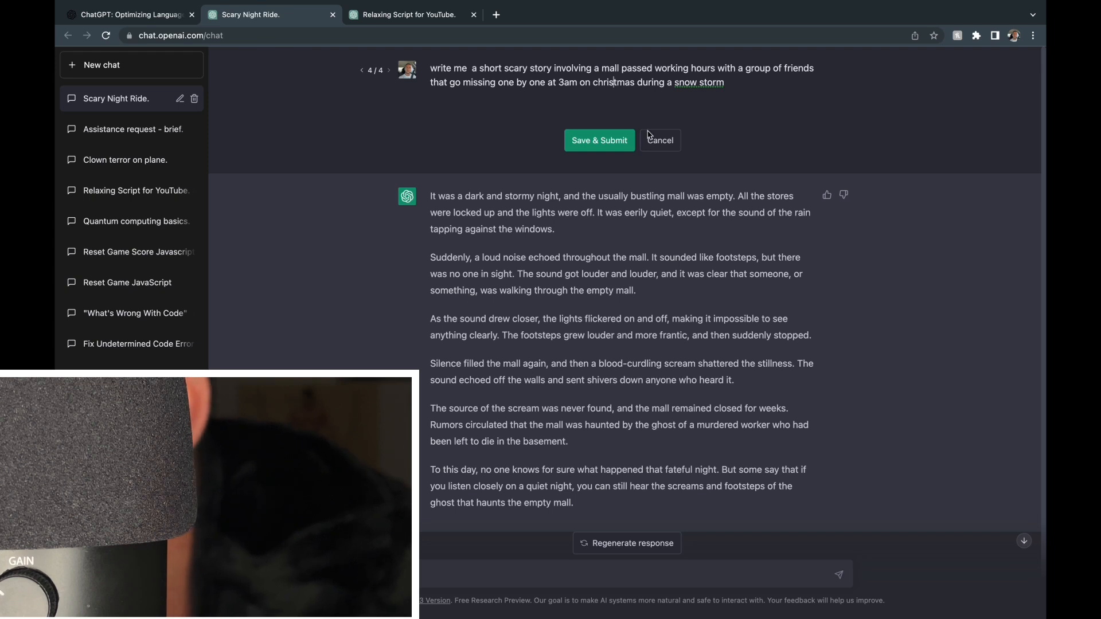
left_click(598, 140)
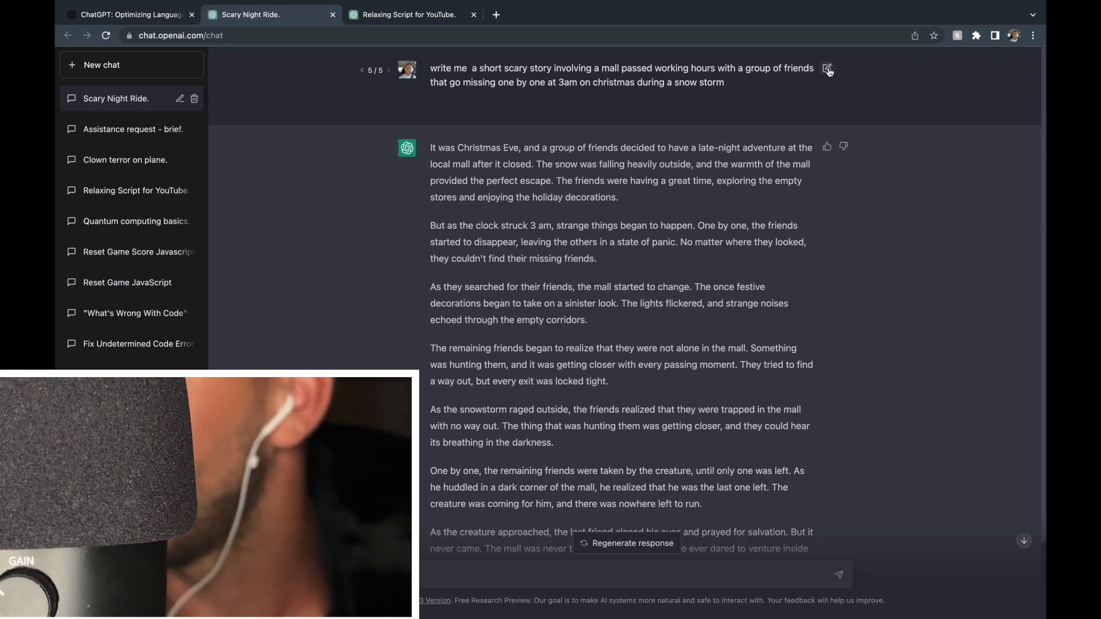
- Rewrite the mall prompt to involve a kite, a grilled cheese and a dolphin
left_click(827, 69)
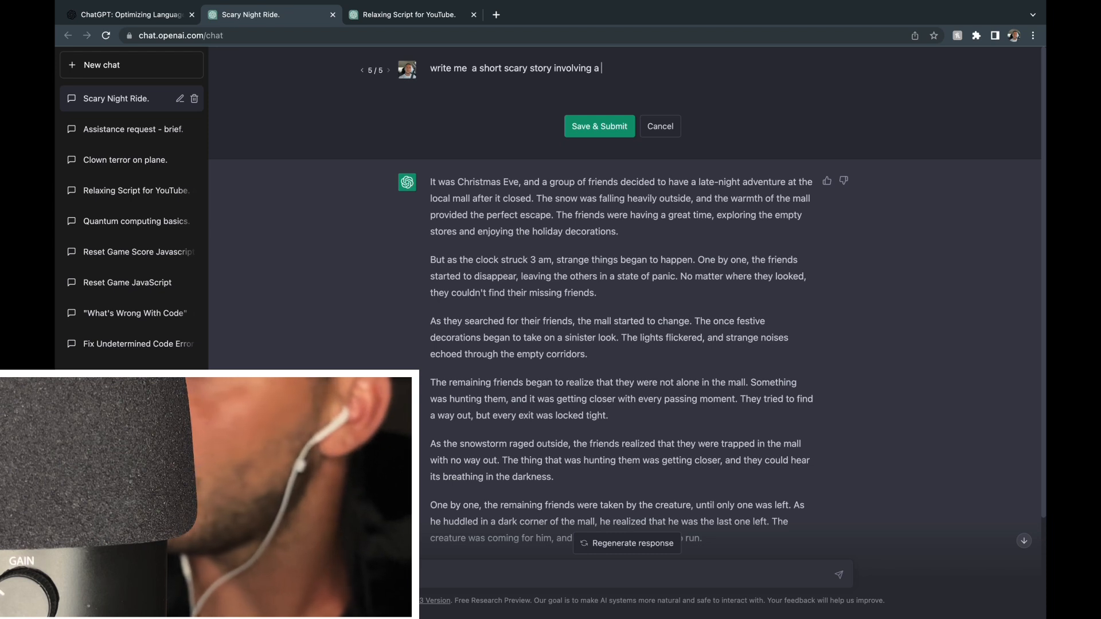
type("kite")
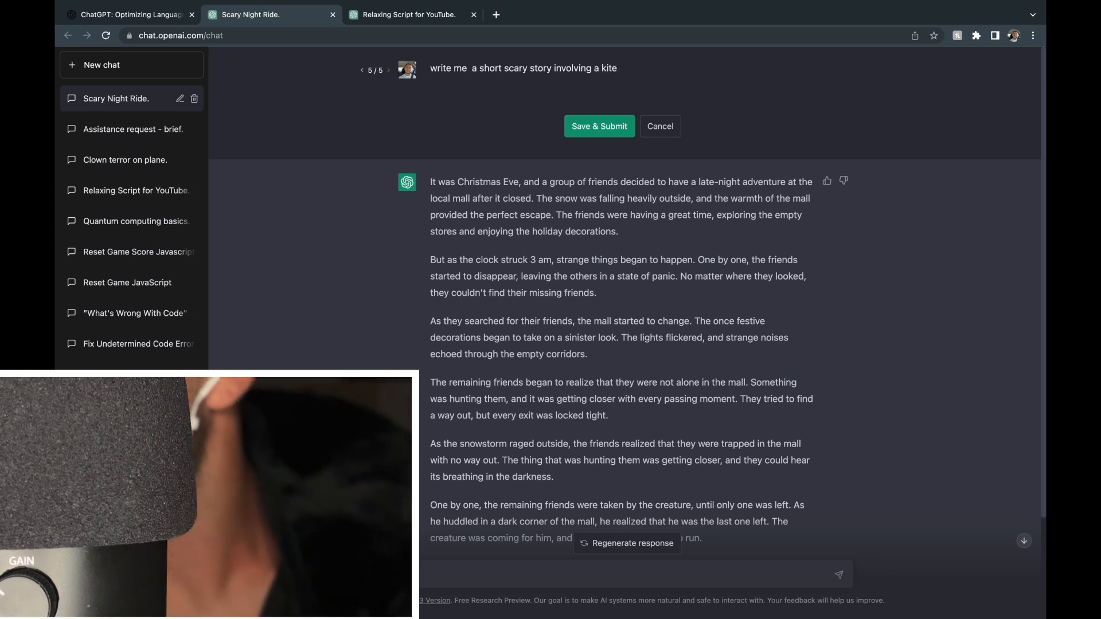
type("and a")
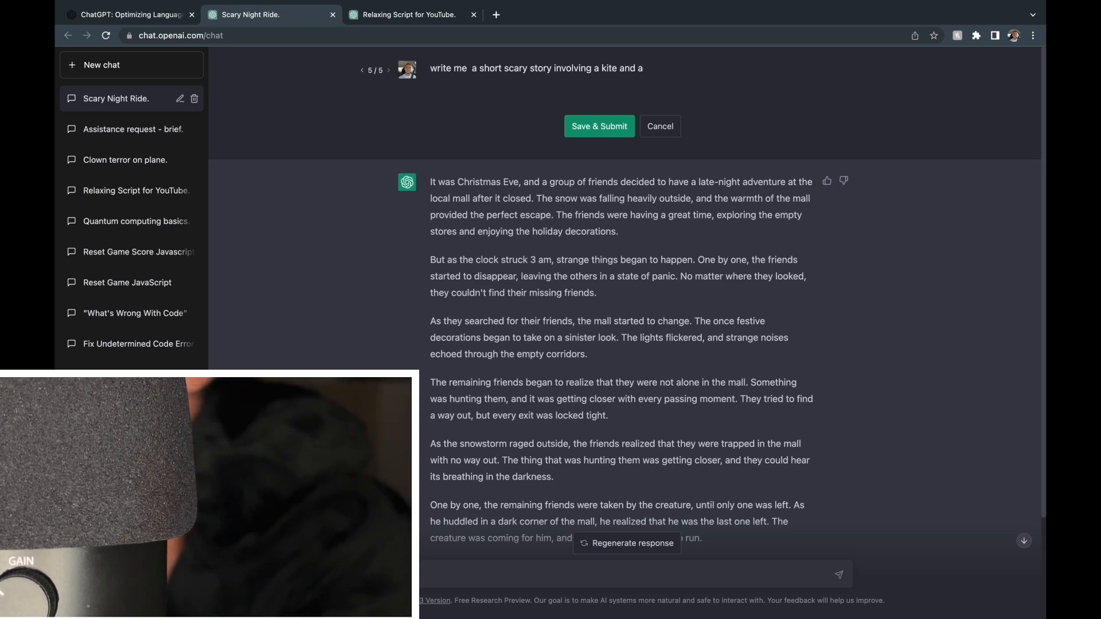
type("grilled")
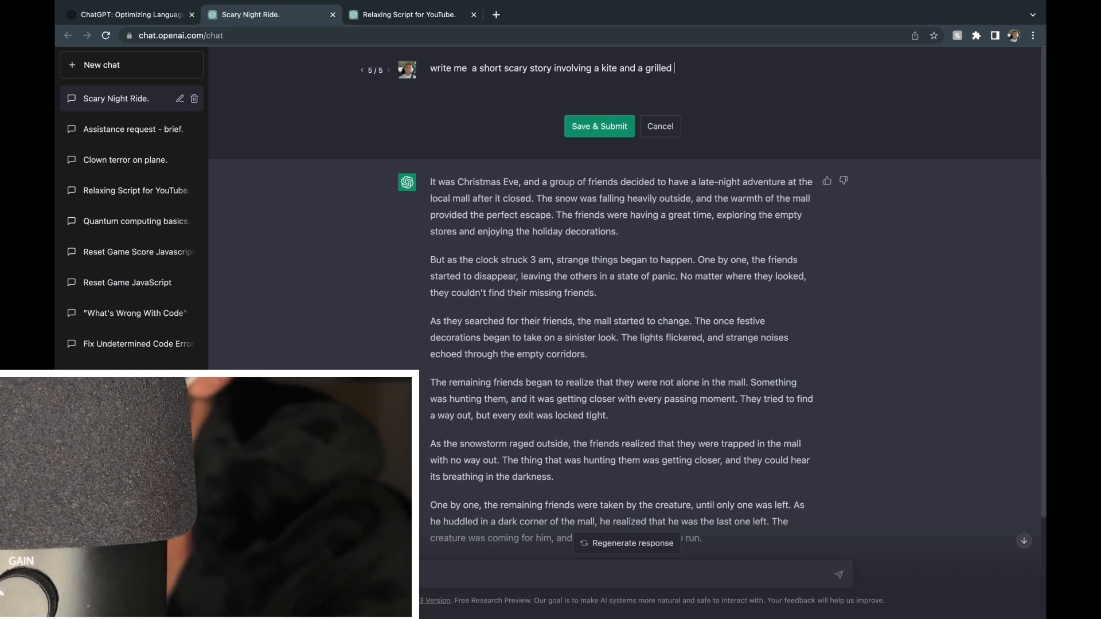
type("cheese")
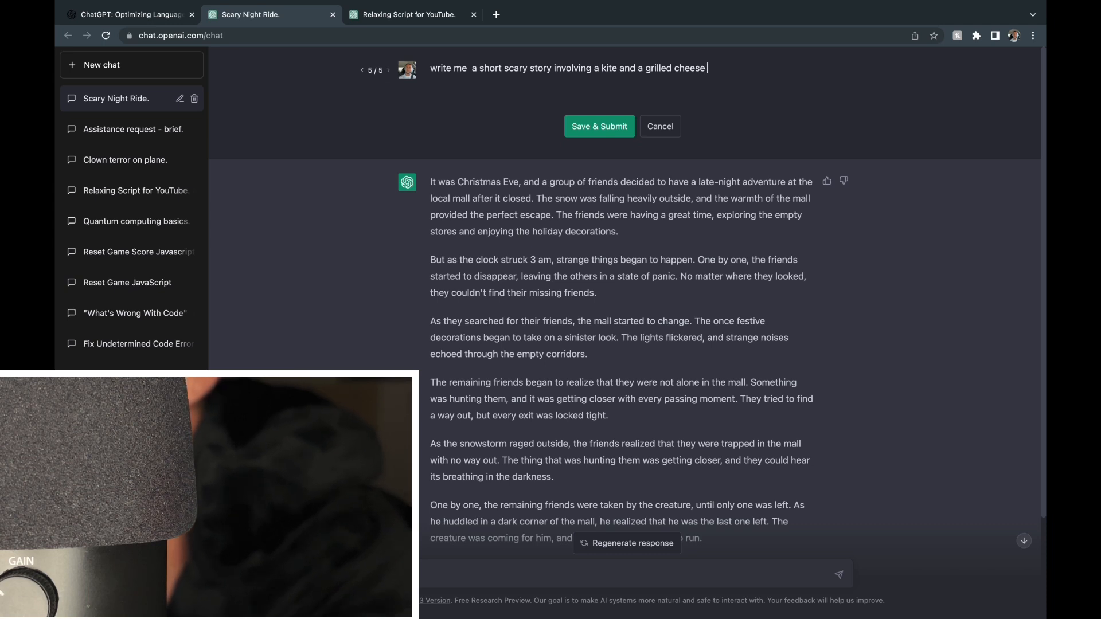
type("and a dp")
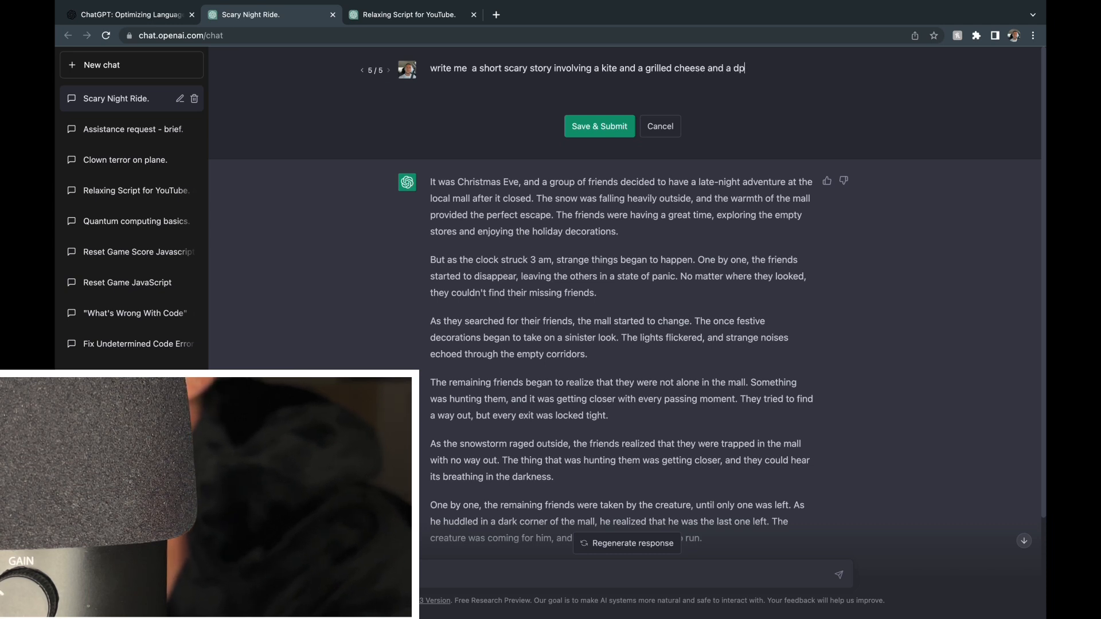
type("l[")
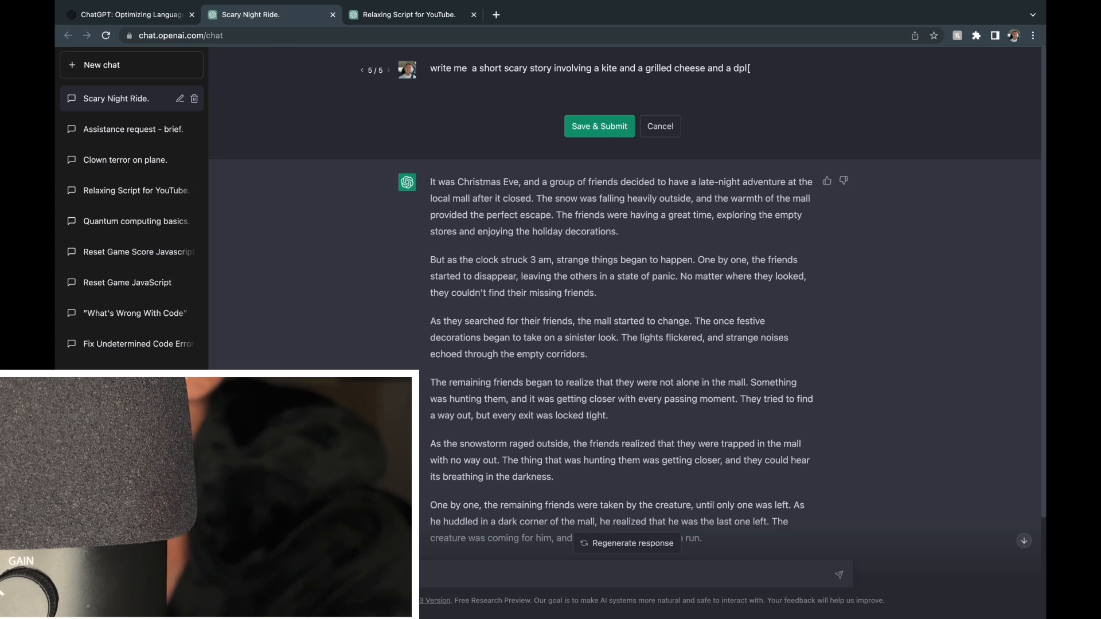
key("Backspace")
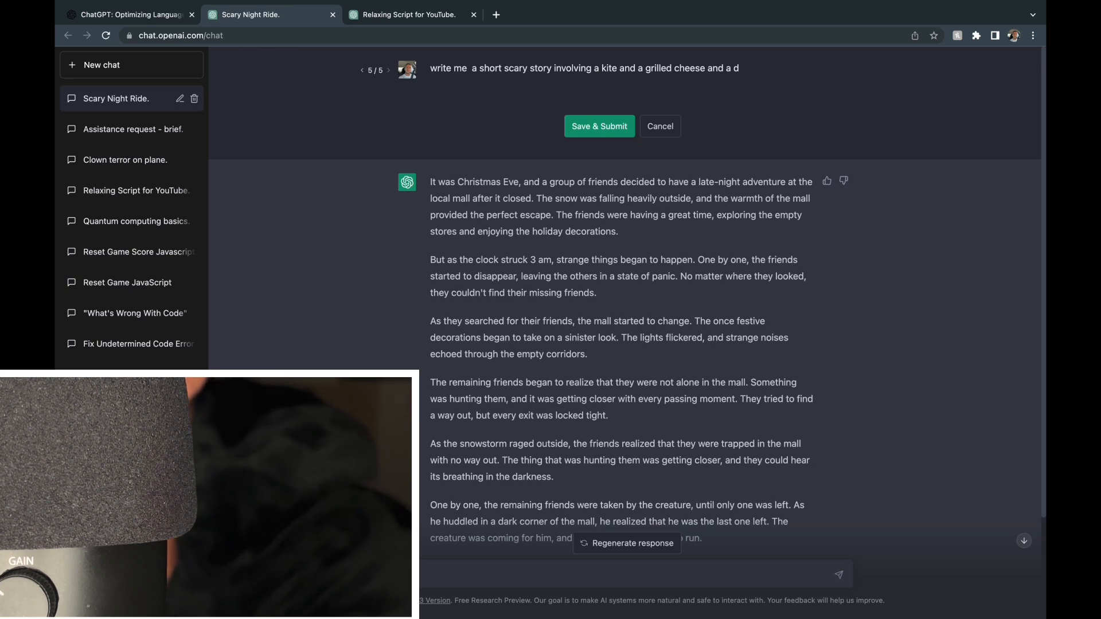
type("ol")
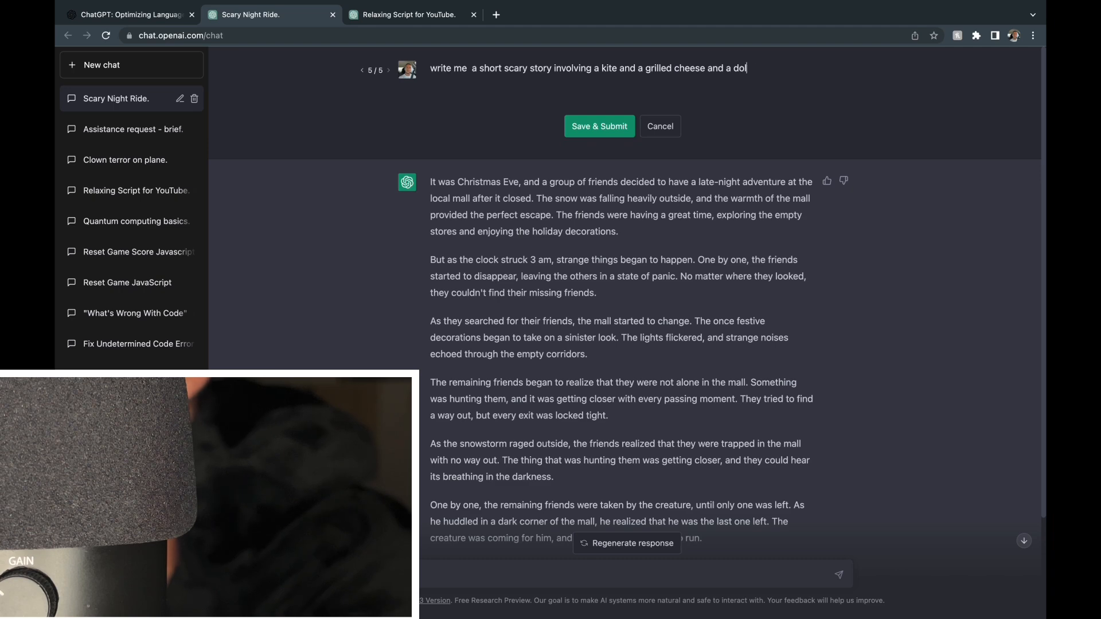
type("phoin")
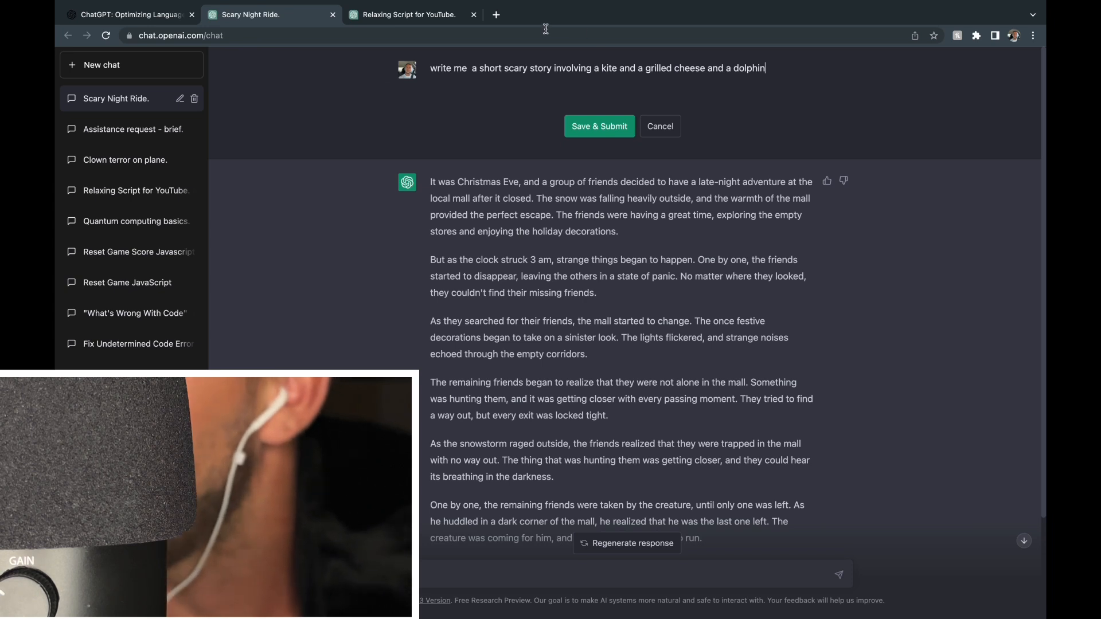
- Submit the dolphin prompt, producing version 6: Max's beach story with a menacing dolphin
left_click(598, 125)
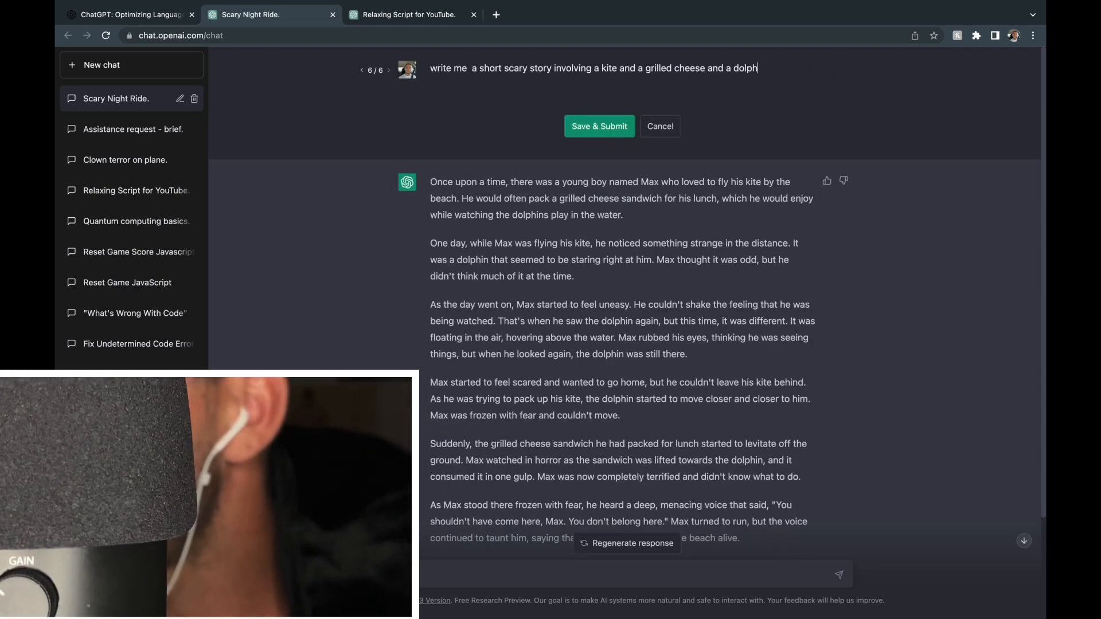
- Replace the kite, grilled cheese and dolphin wording with 'vacant house'
key("BackSpace")
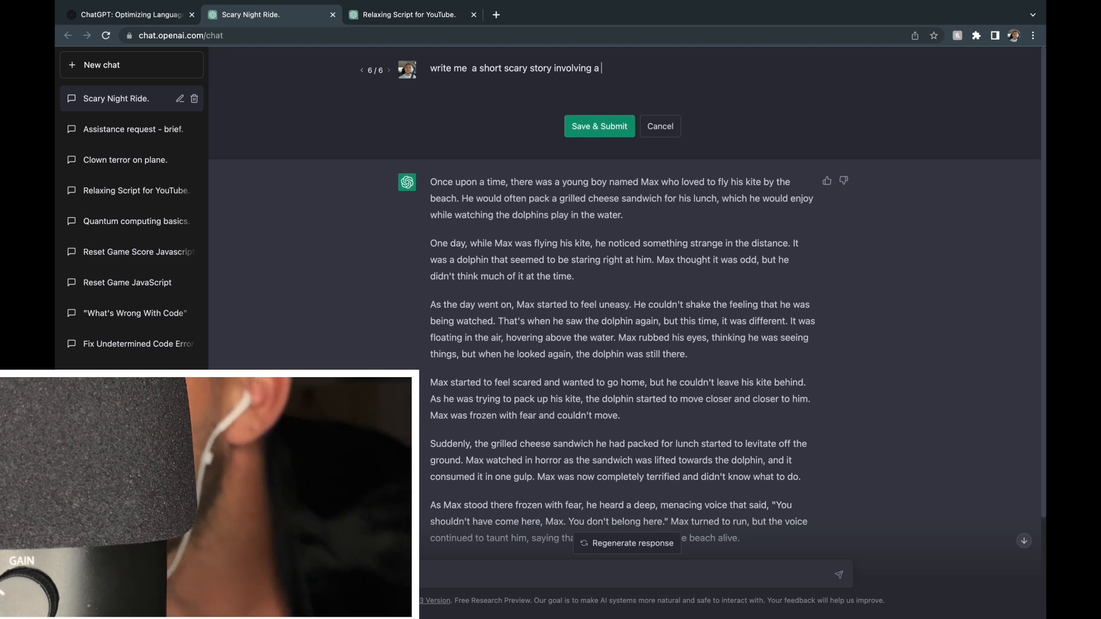
type("abadon")
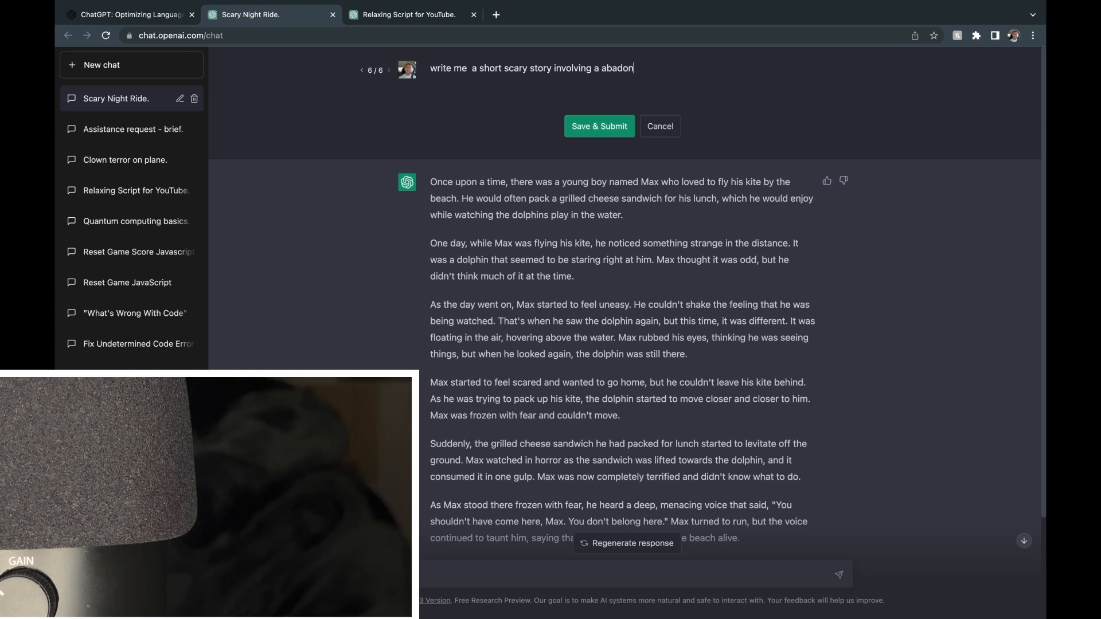
key("Backspace")
type("ndpned")
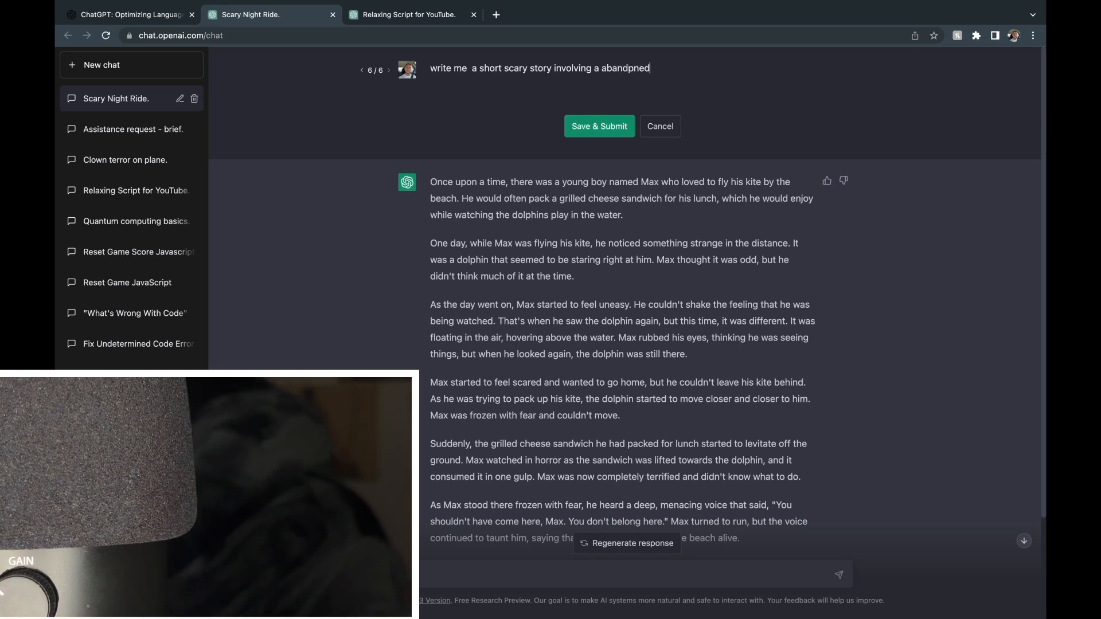
key("Backspace")
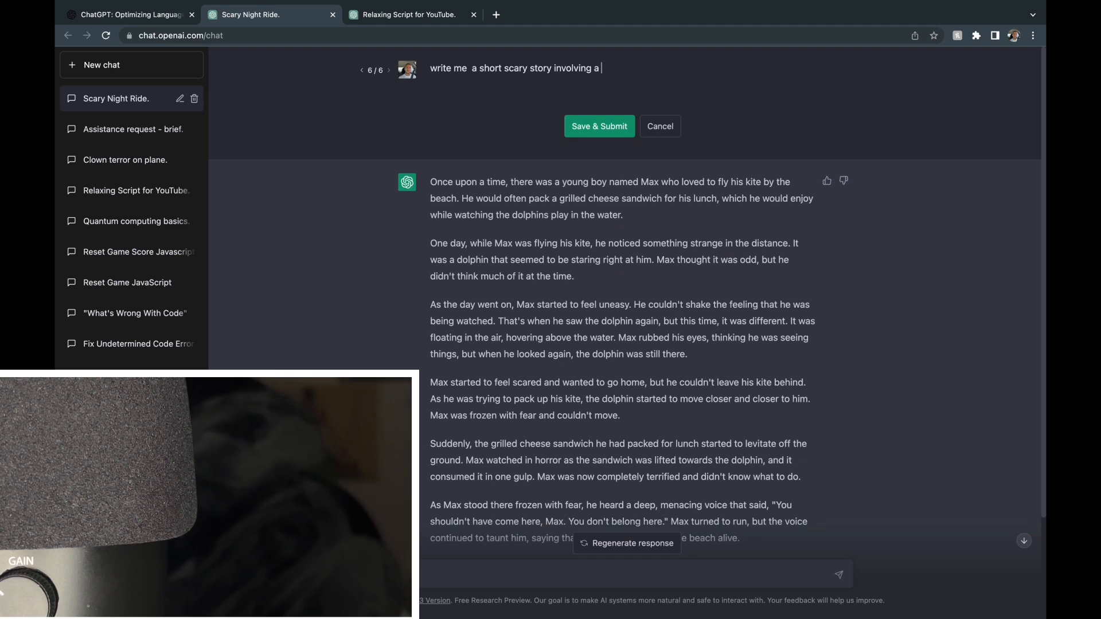
type("ha")
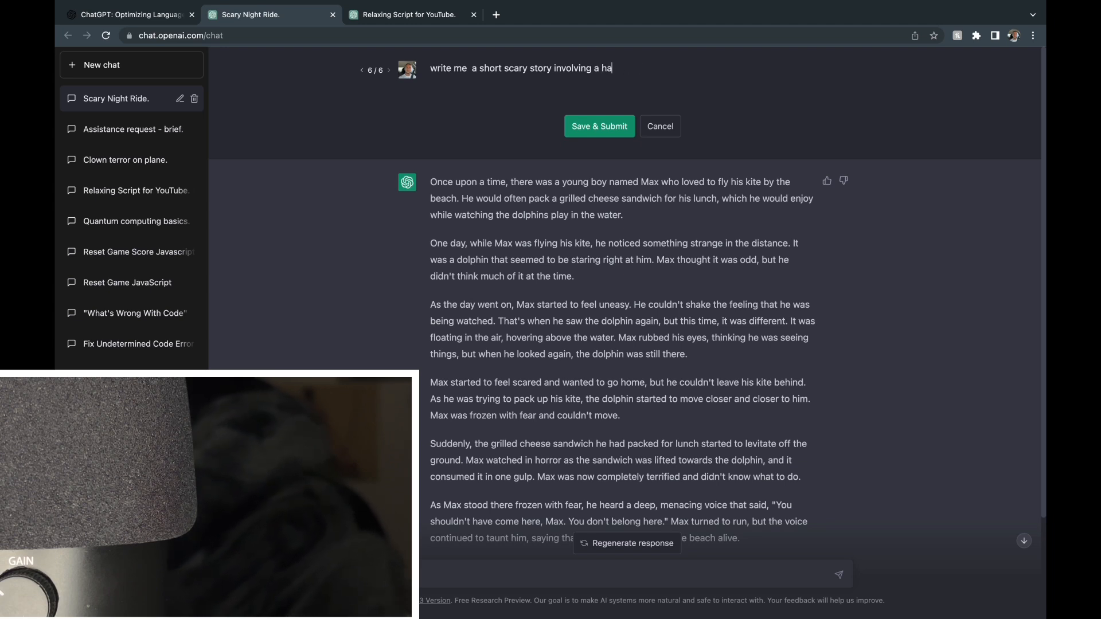
key("Backspace")
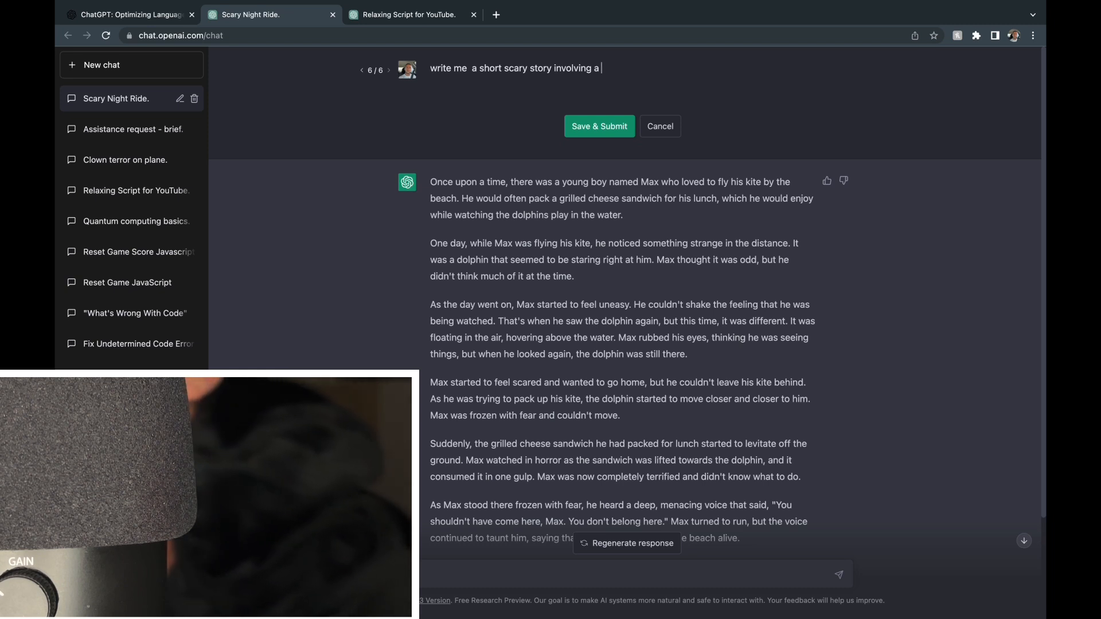
type("v")
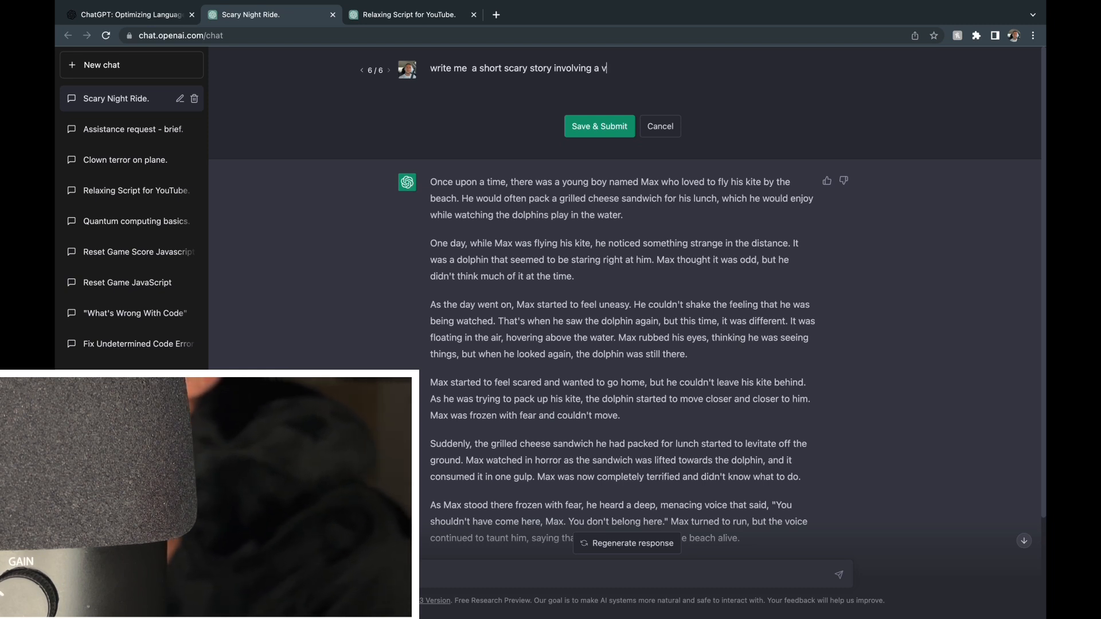
type("acant")
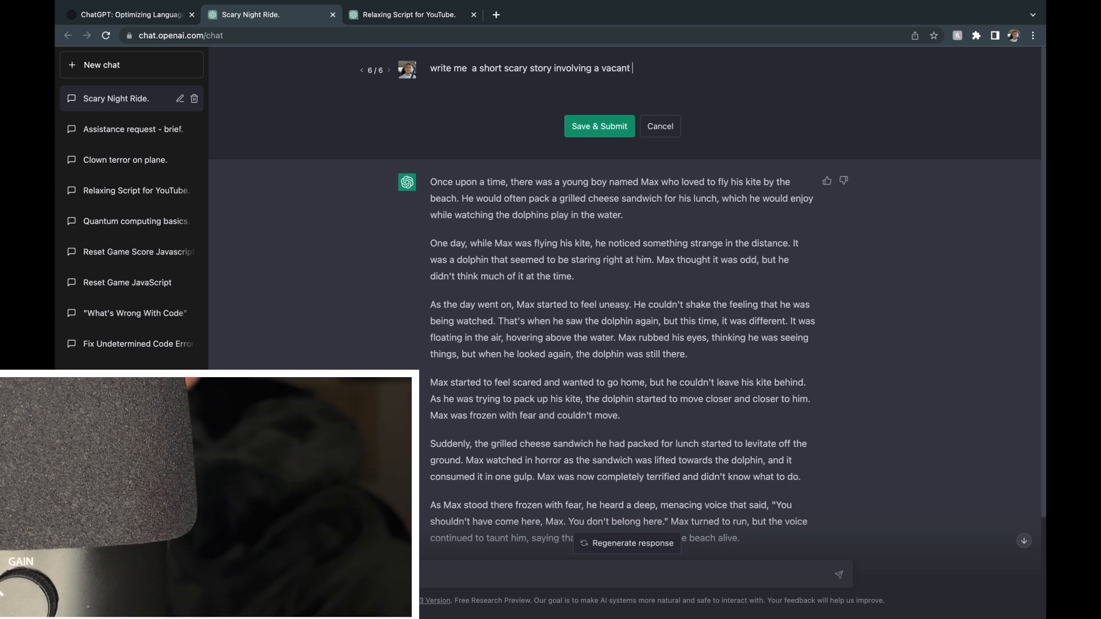
type("house")
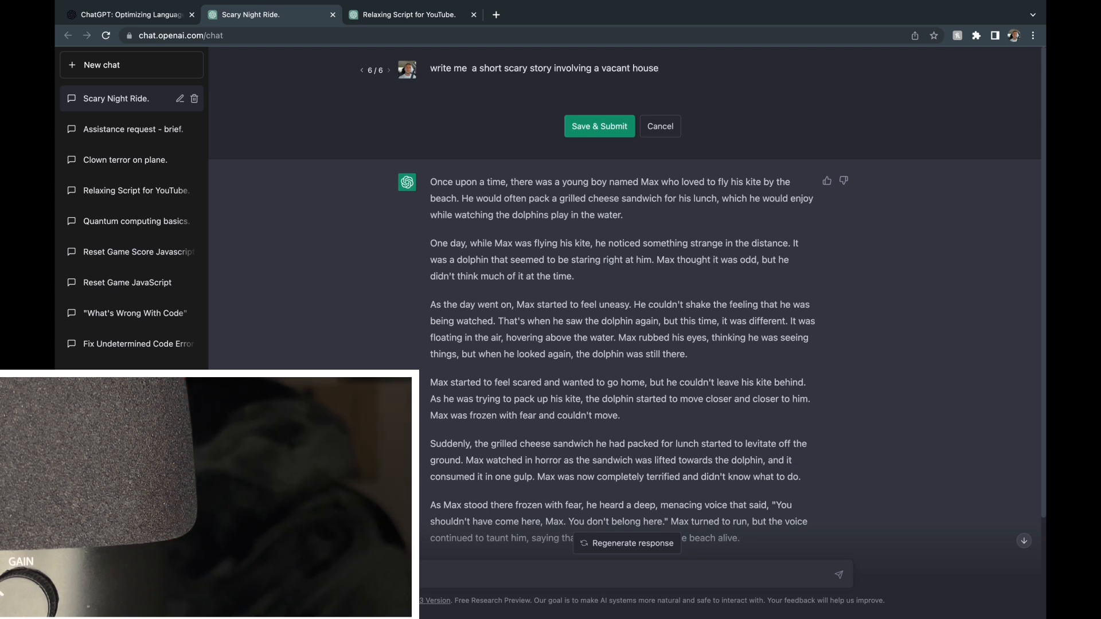
- Finish the prompt with 'with a dark history and a clown'
type("with a dark")
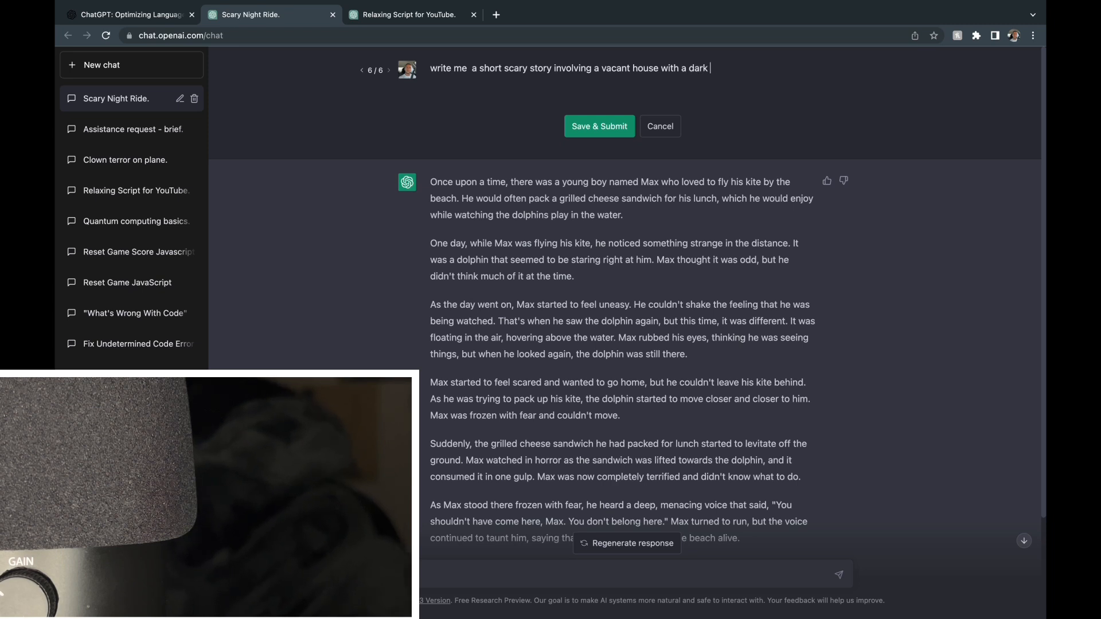
type("history")
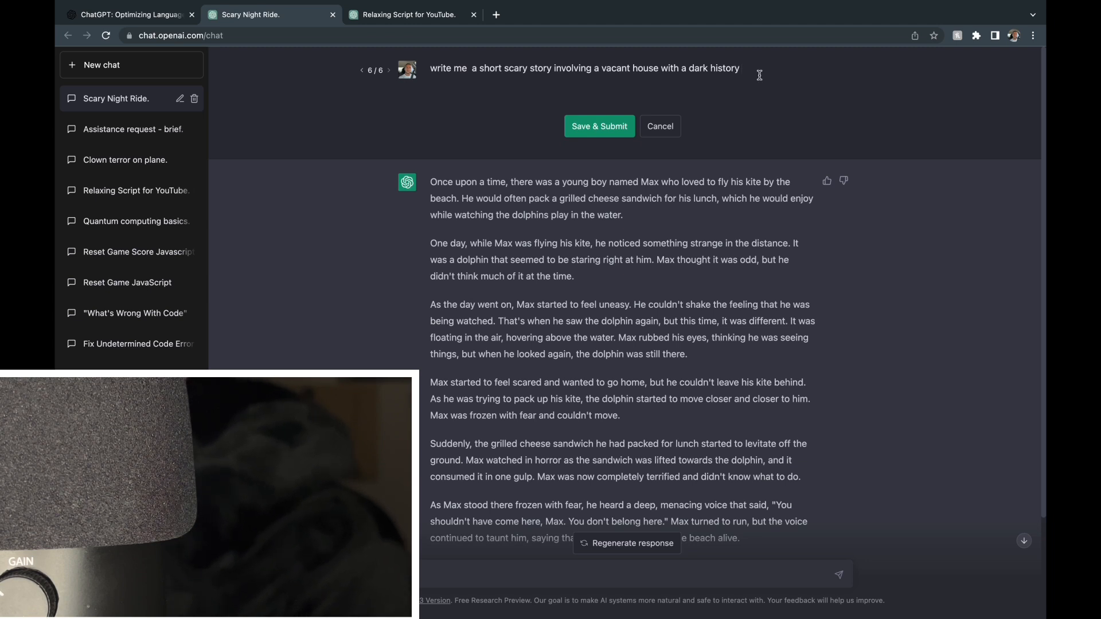
type("and")
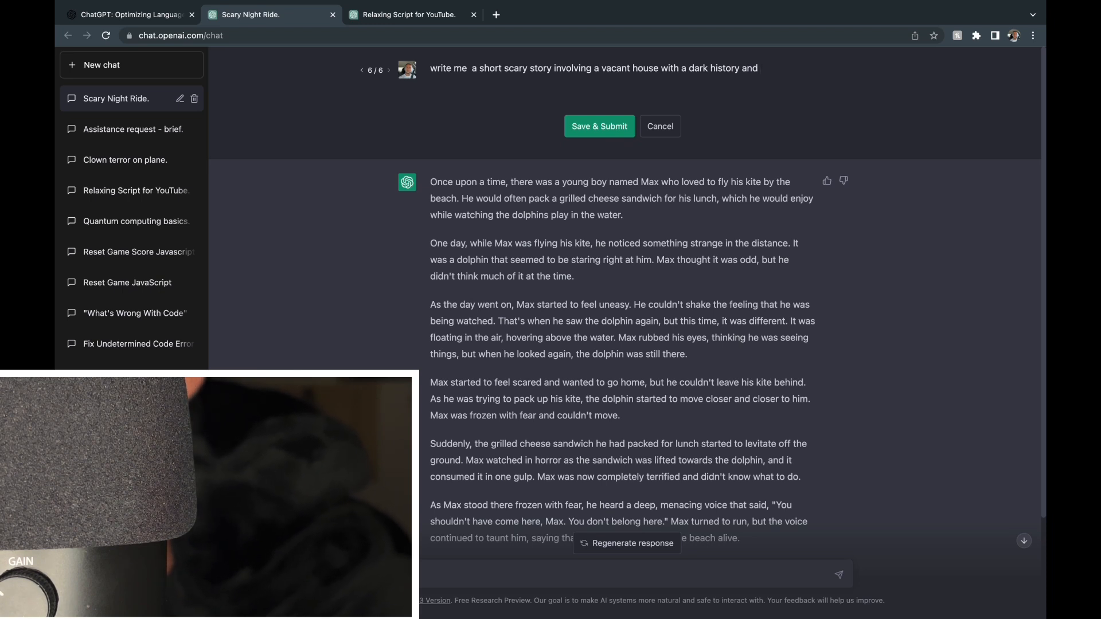
type("a")
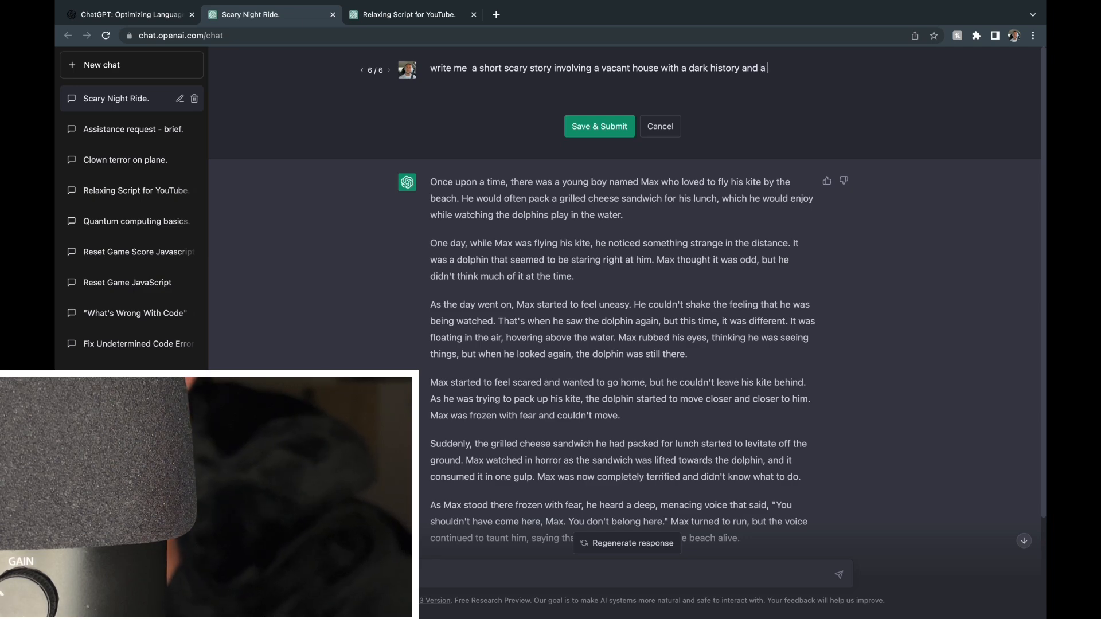
type("clown")
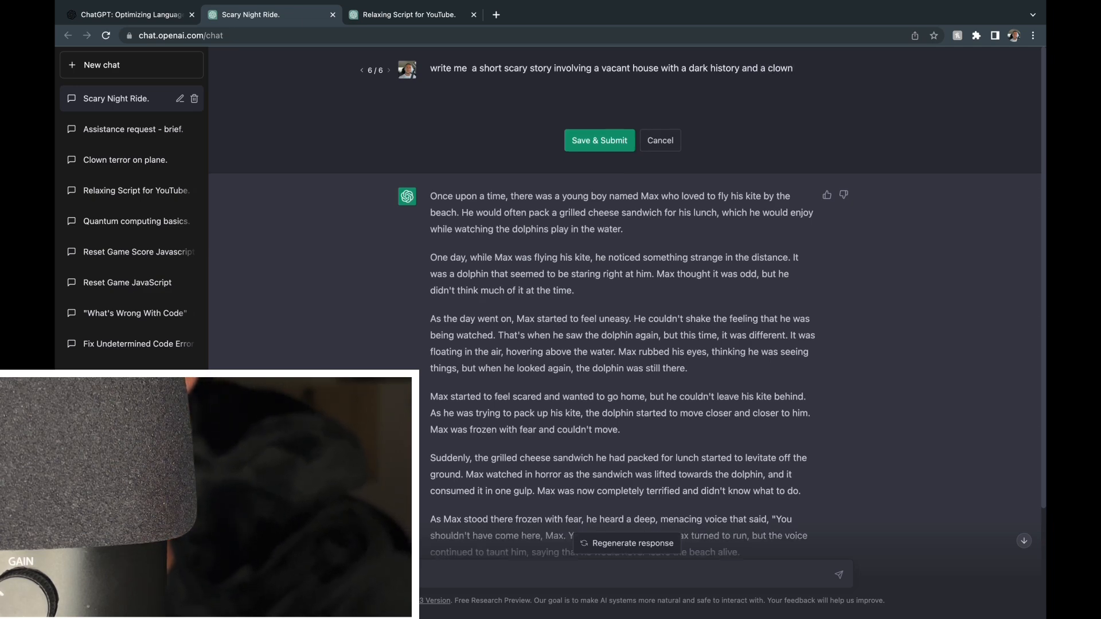
- Submit the vacant house and clown prompt, then switch to OpenAI's ChatGPT blog post
left_click(598, 139)
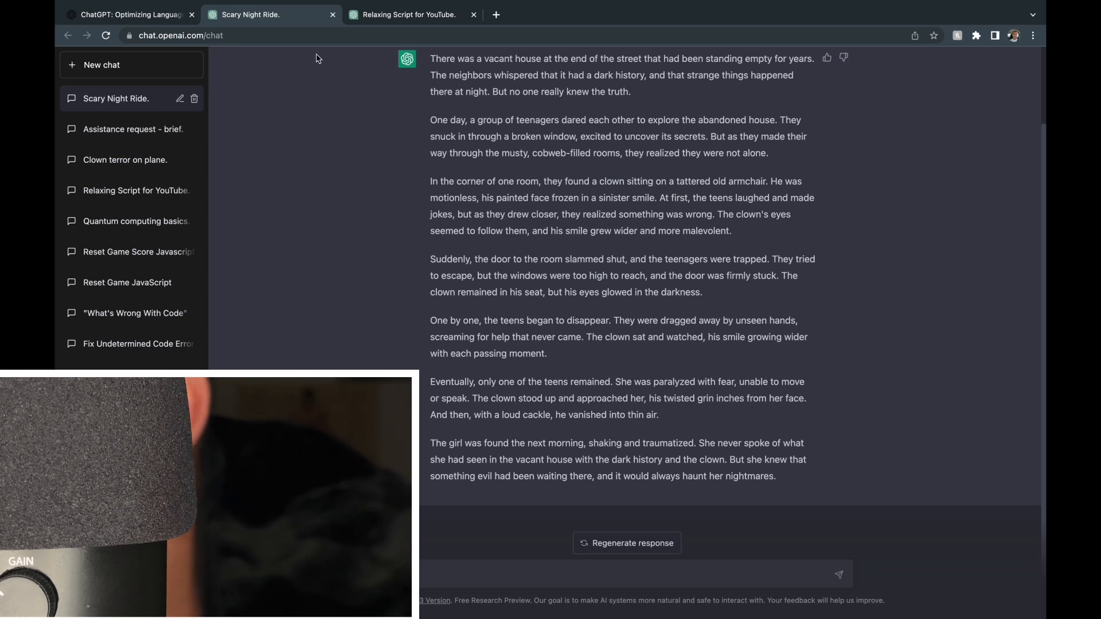
scroll("up", 3)
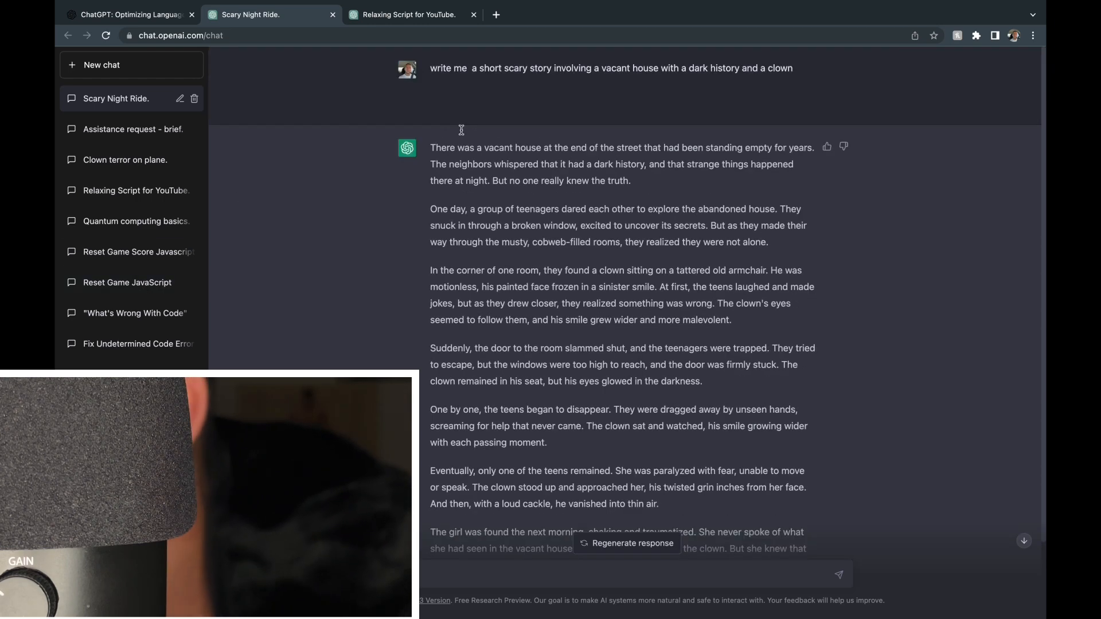
left_click(130, 14)
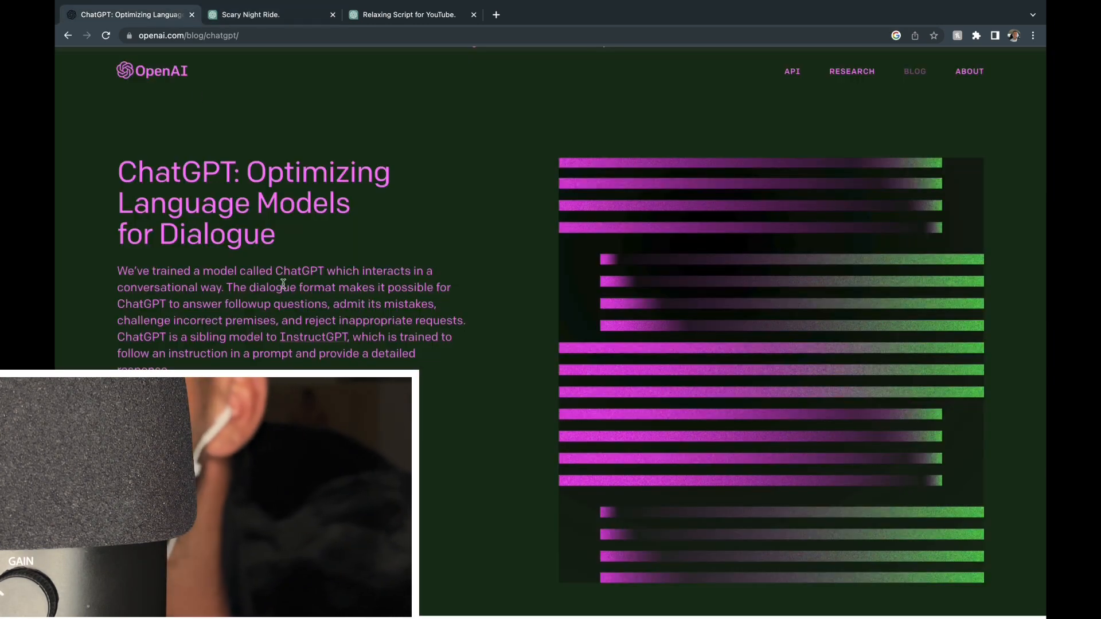